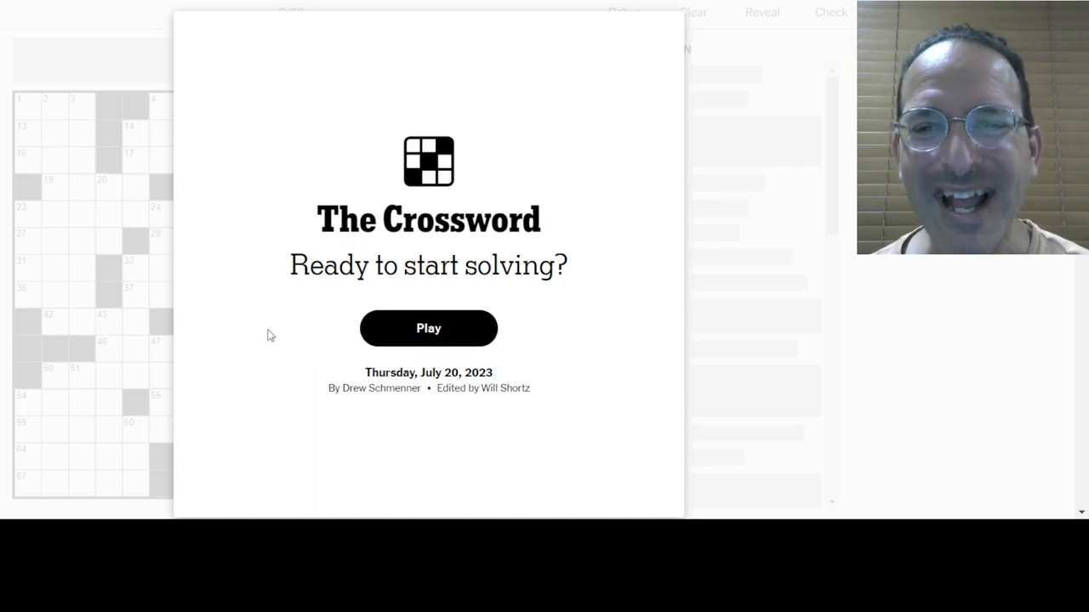
pyautogui.moveTo(416, 344)
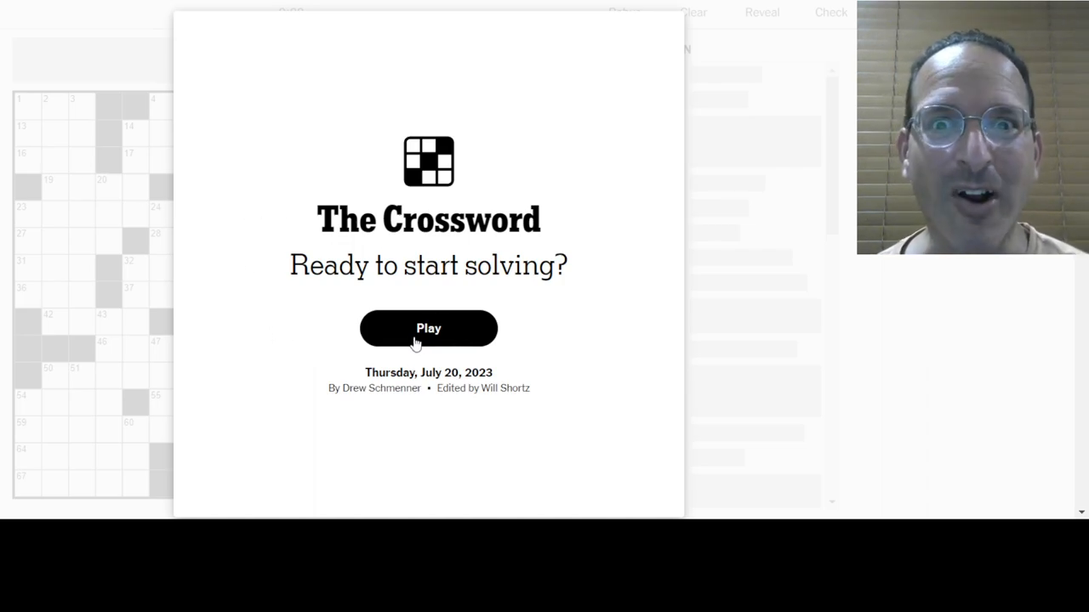
# Step: Start the Thursday puzzle and enter TREK for the Tiring journey entry
pyautogui.click(429, 328)
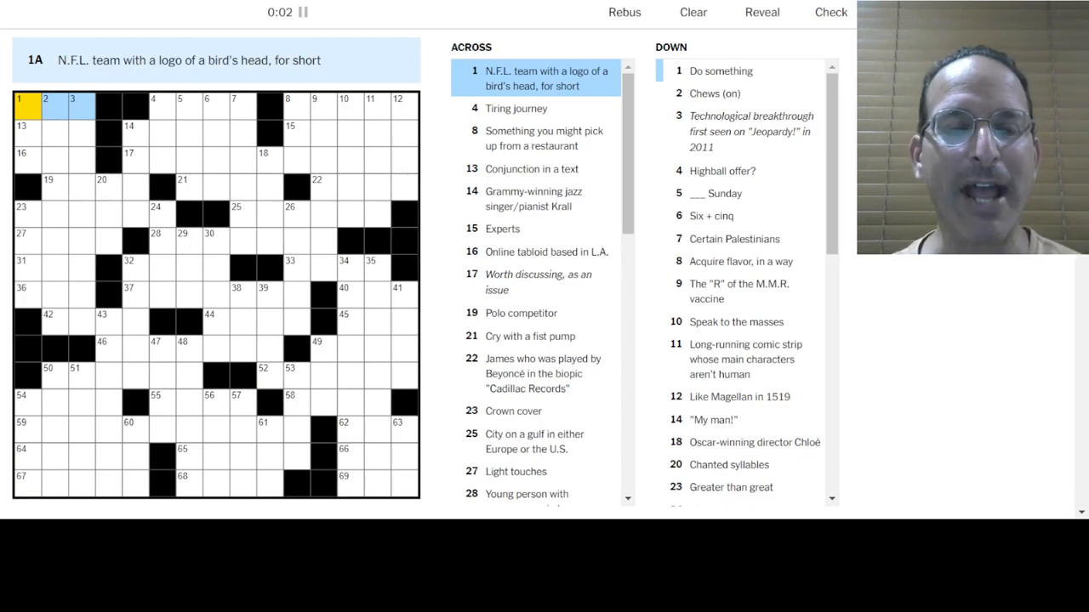
pyautogui.click(153, 104)
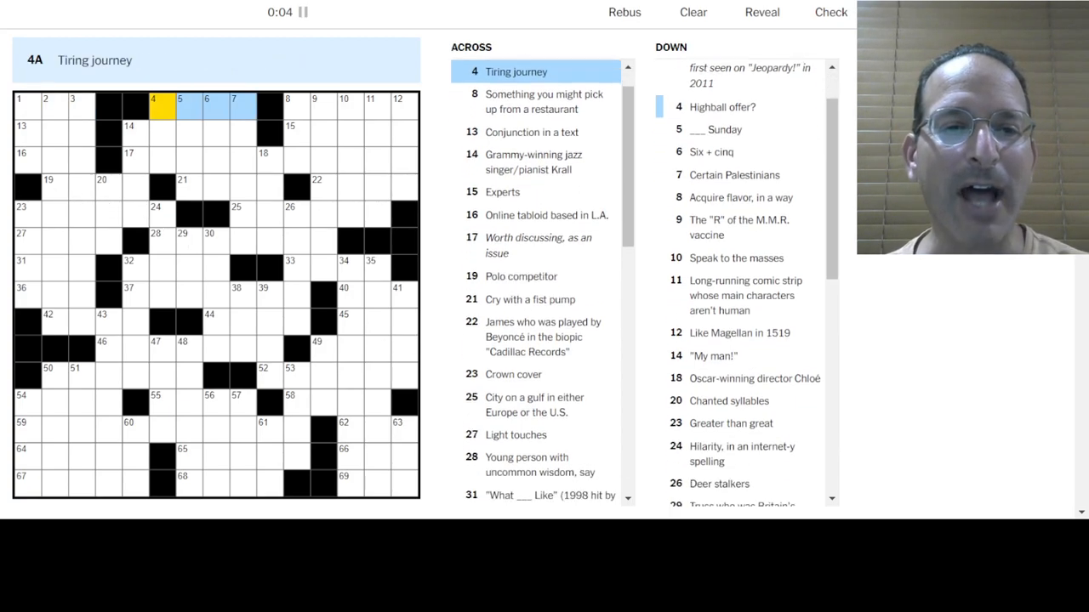
pyautogui.write('TREK')
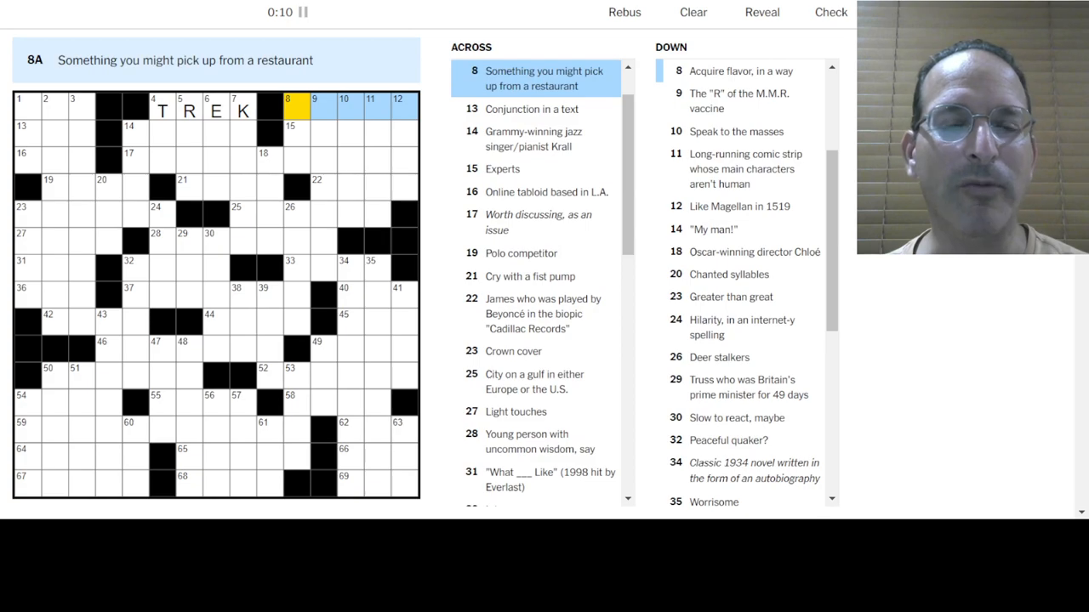
# Step: Add ZE in a top entry and move to the Oscar-winning director Chloé clue
pyautogui.click(21, 126)
pyautogui.write('DIANA')
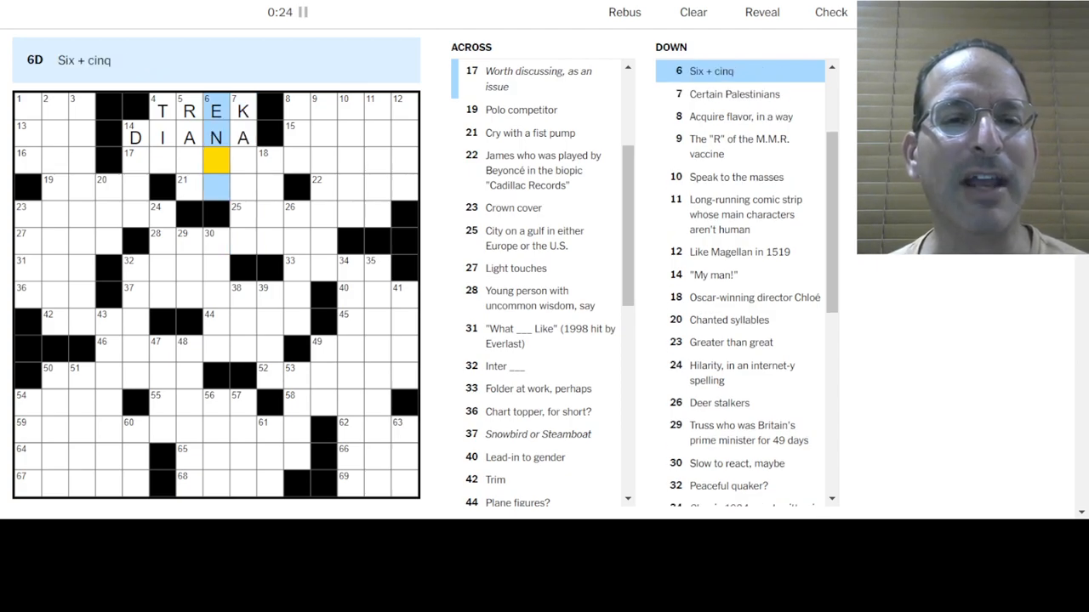
pyautogui.write('ZE')
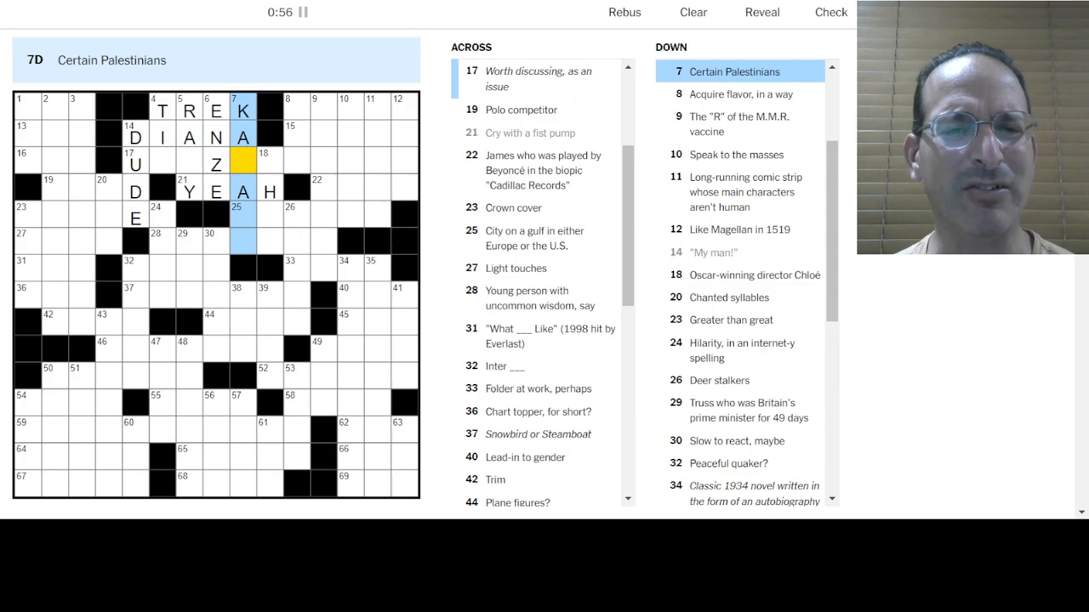
pyautogui.click(268, 167)
pyautogui.write('Z')
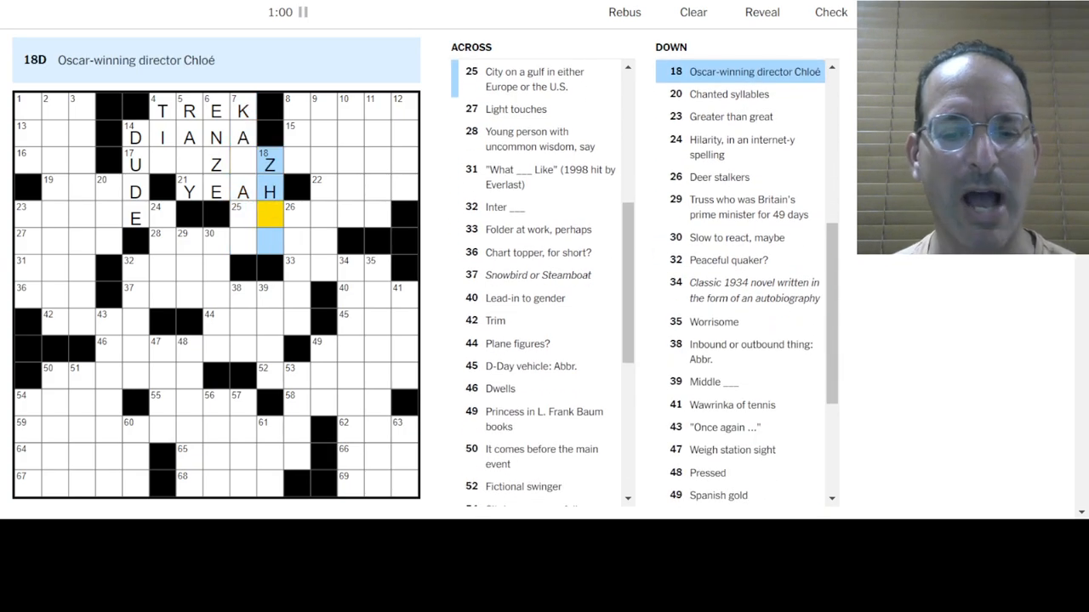
# Step: Select squares in the director Chloé and Crown cover entries to fill the left-middle
pyautogui.click(269, 217)
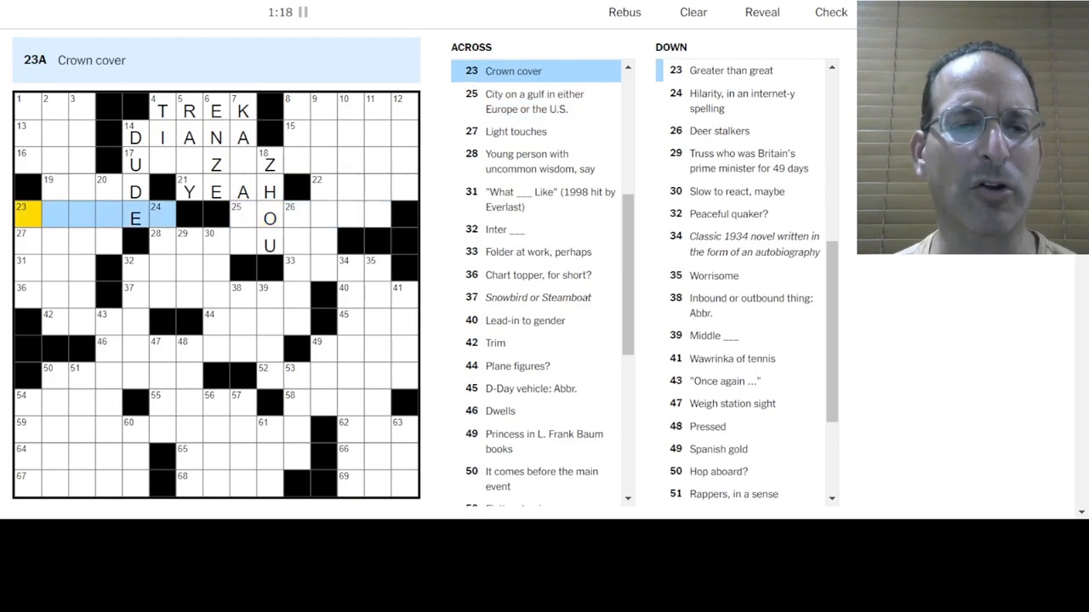
pyautogui.click(48, 189)
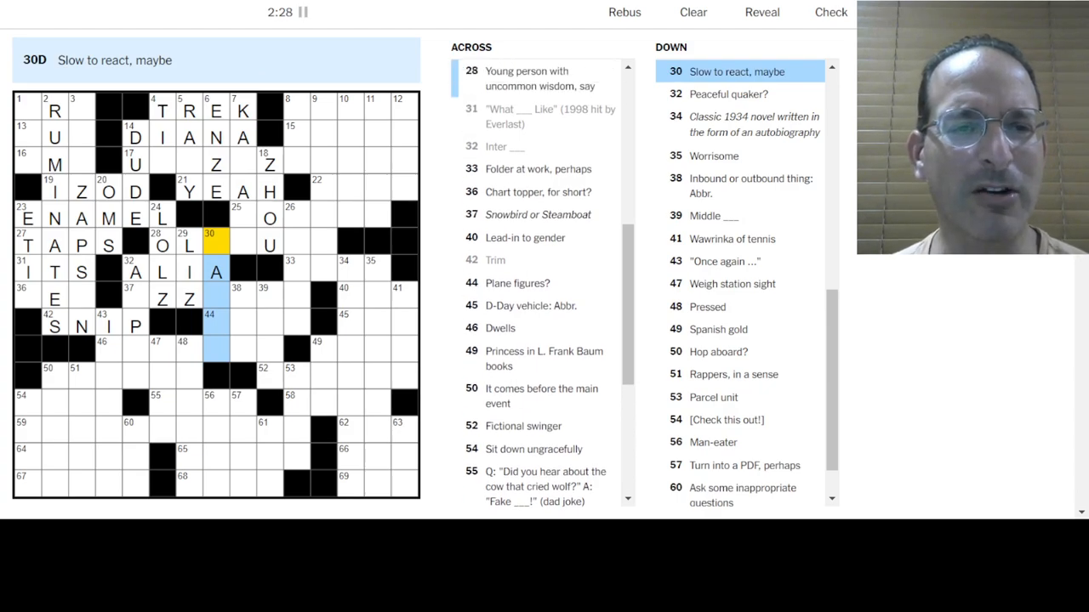
# Step: Enter E in Slow to react, maybe and change TAPS to PATS with a P
pyautogui.click(161, 245)
pyautogui.write('D')
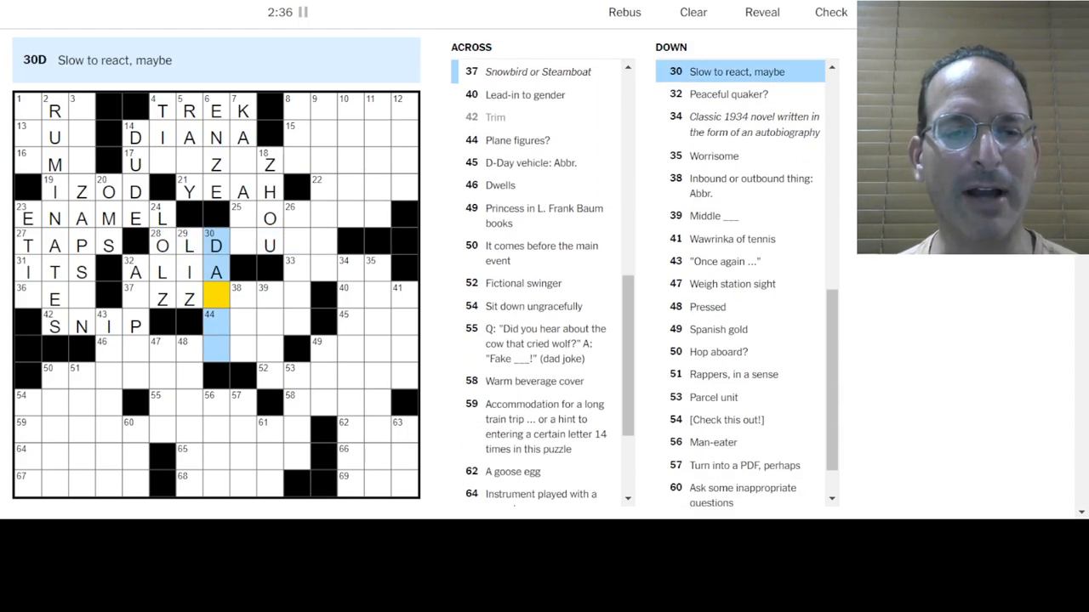
pyautogui.write('ED')
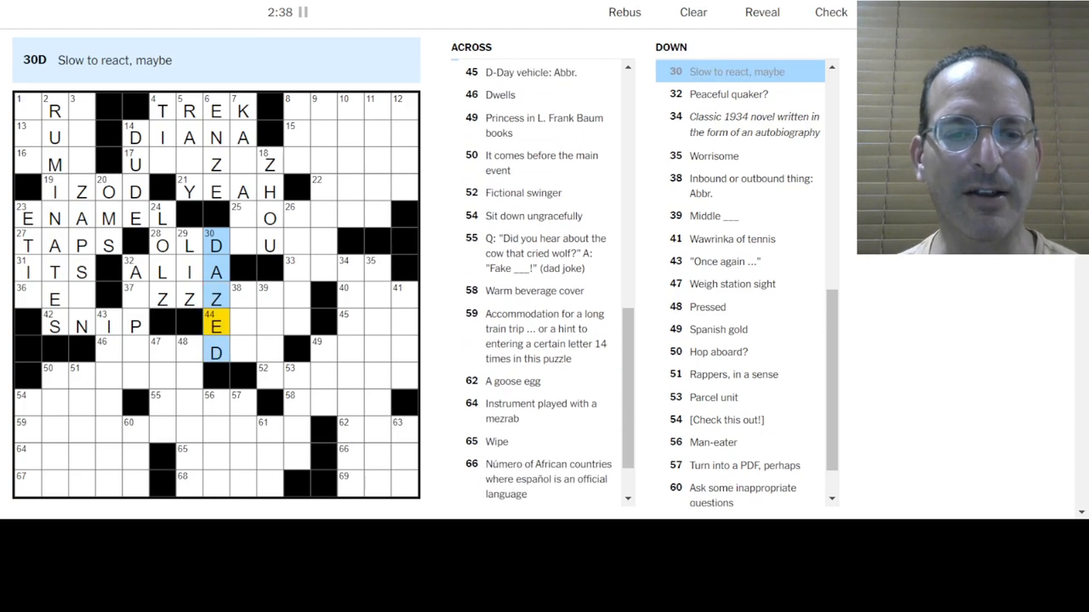
pyautogui.click(215, 298)
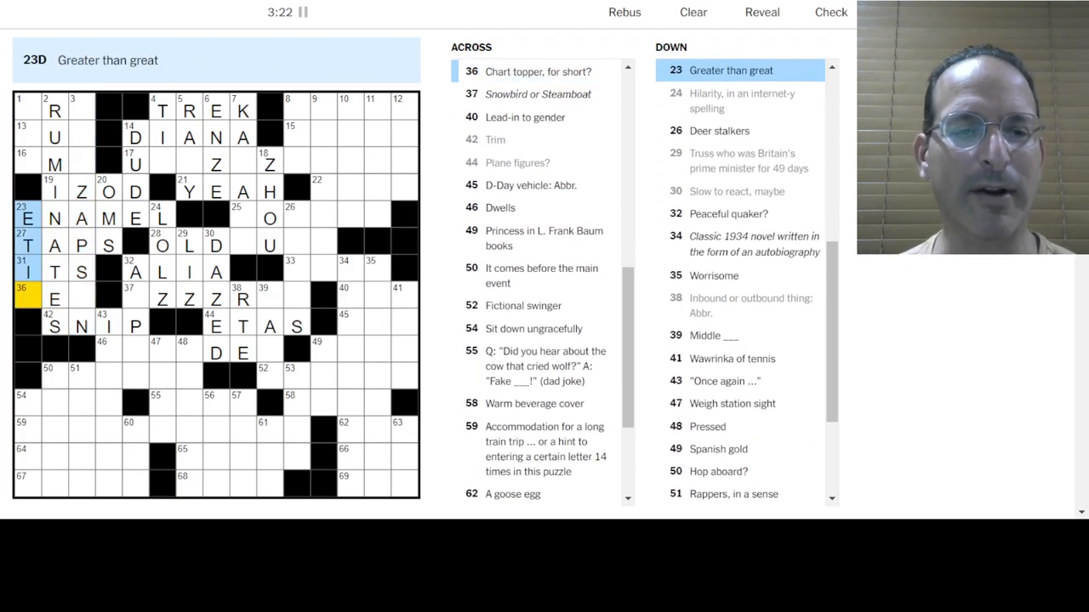
pyautogui.write('PIC')
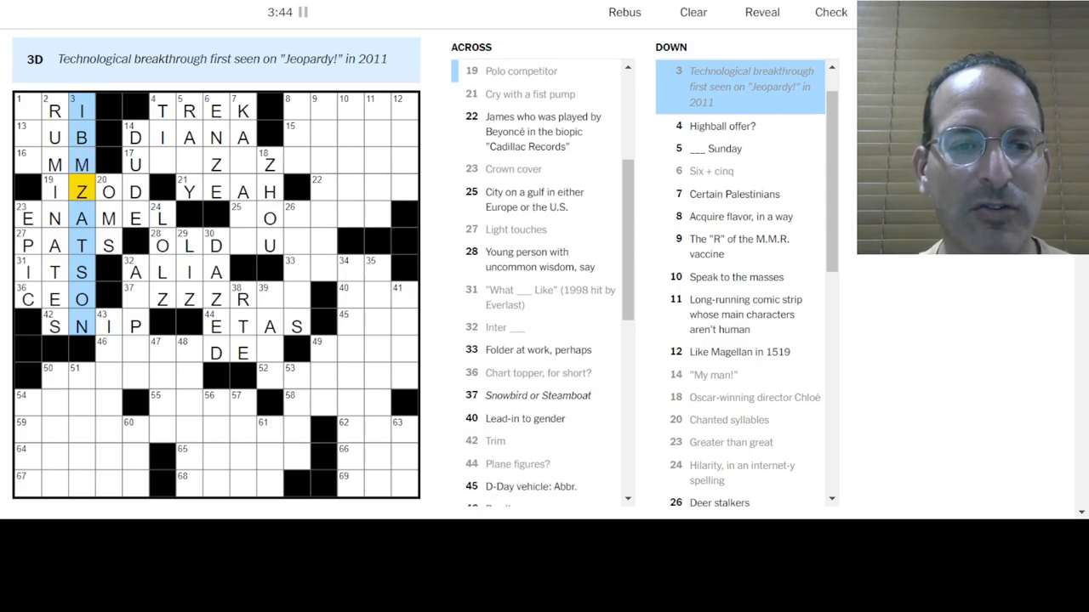
# Step: Enter T for TMZ in the Online tabloid based in L.A. entry
pyautogui.click(55, 163)
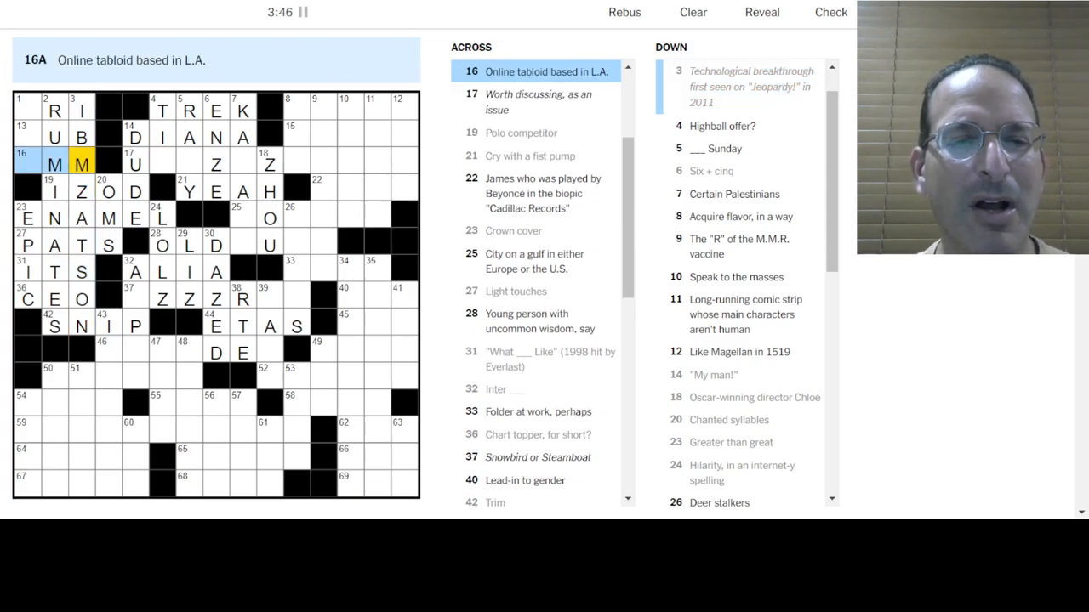
pyautogui.write('TMZ')
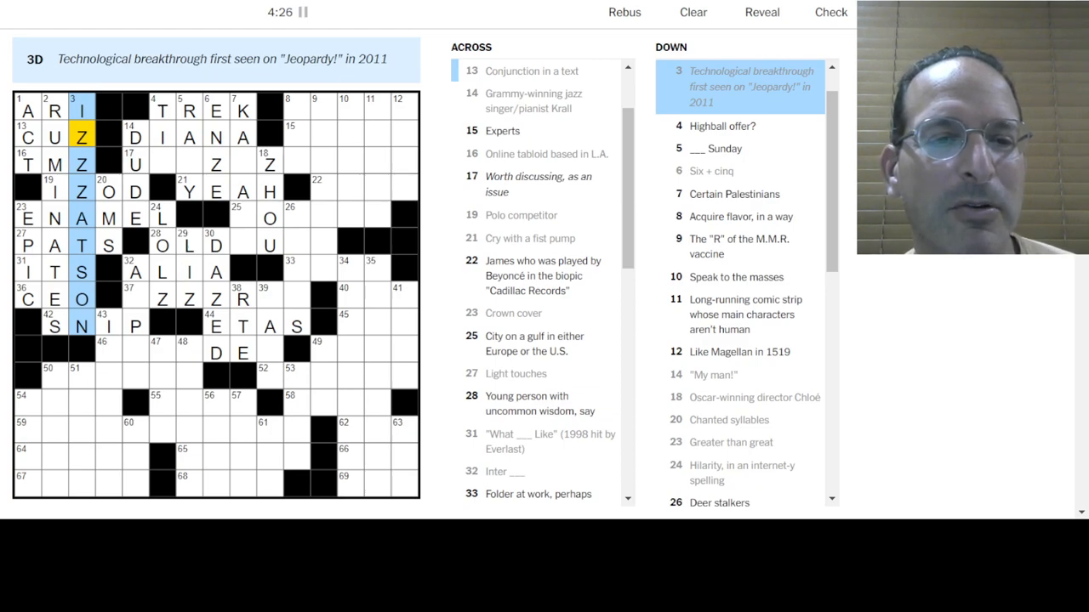
pyautogui.scroll(-3)
pyautogui.write('R')
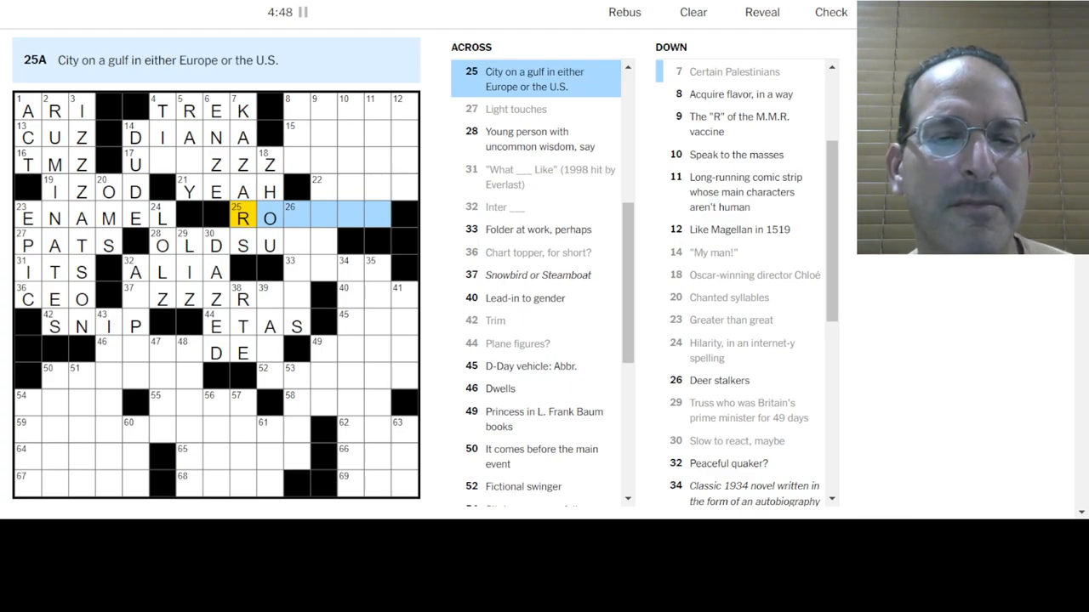
# Step: Add M and then PF in the Worth discussing, as an issue entry
pyautogui.write('M')
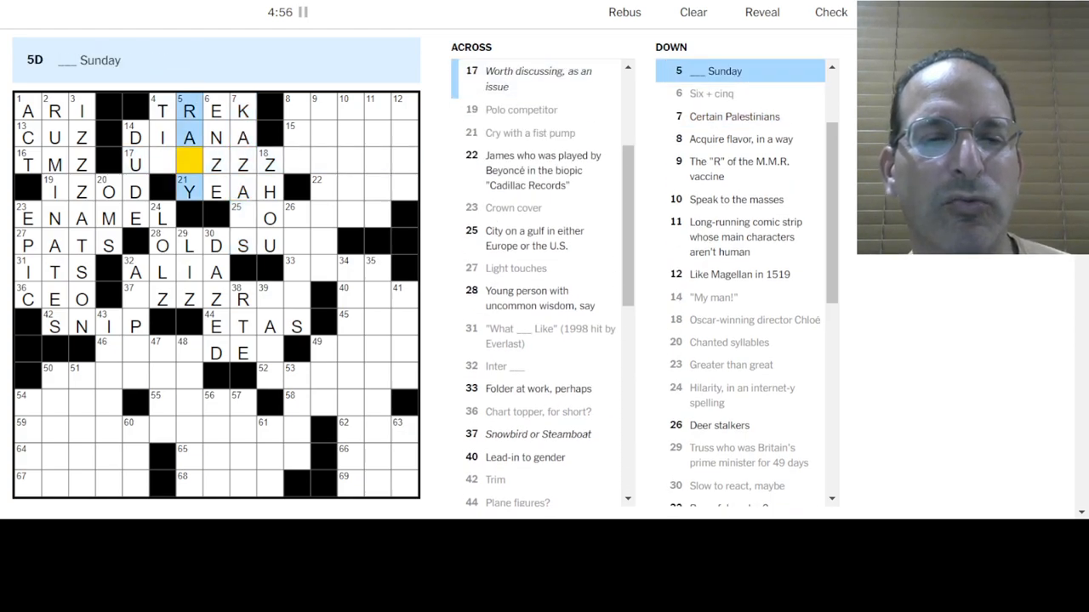
pyautogui.click(135, 163)
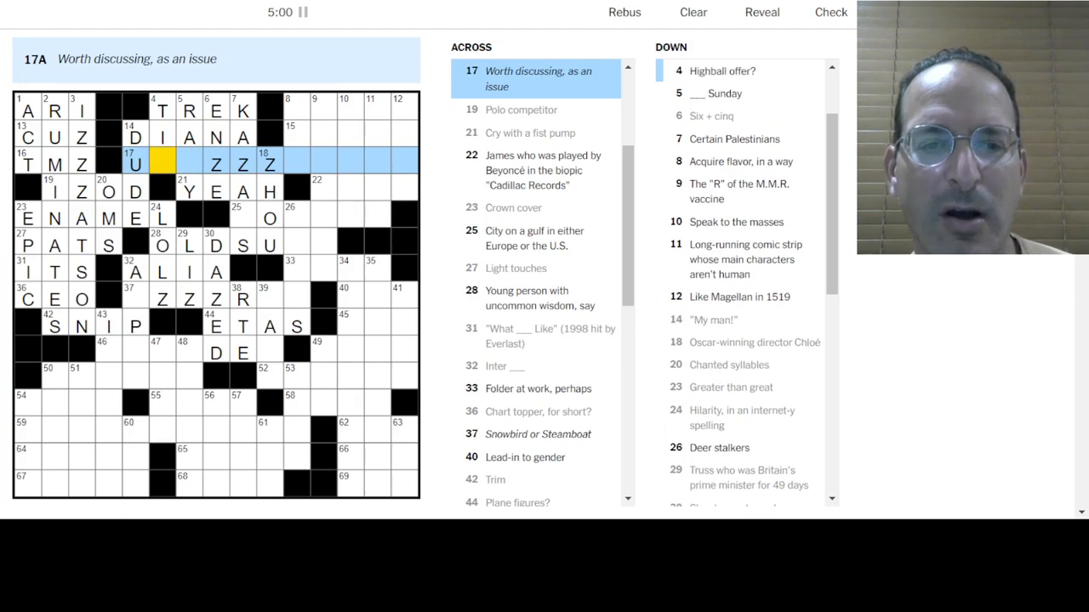
pyautogui.write('PF')
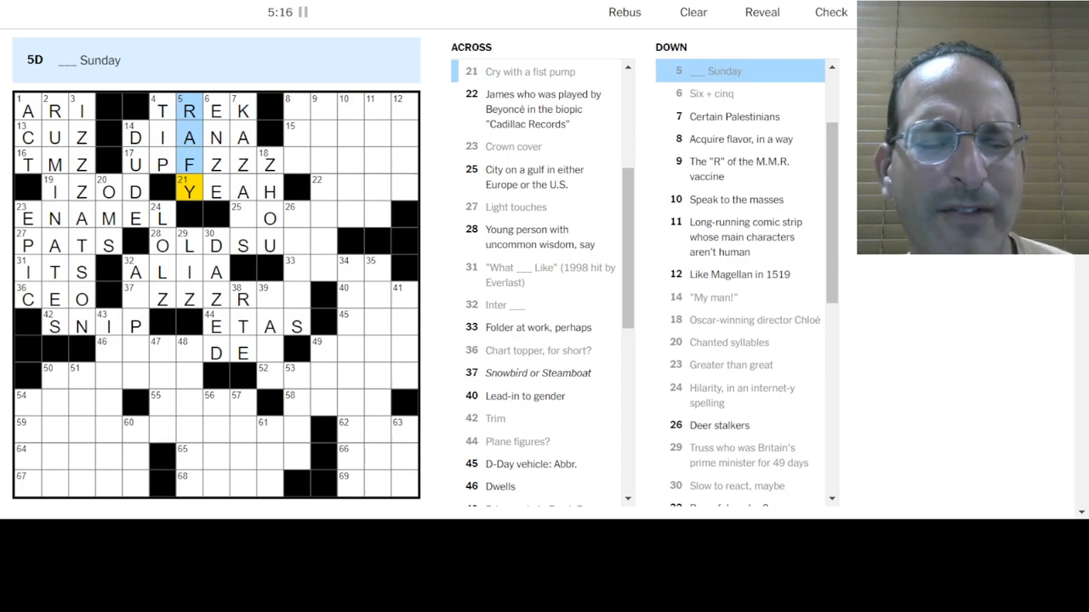
pyautogui.click(216, 190)
pyautogui.write('O')
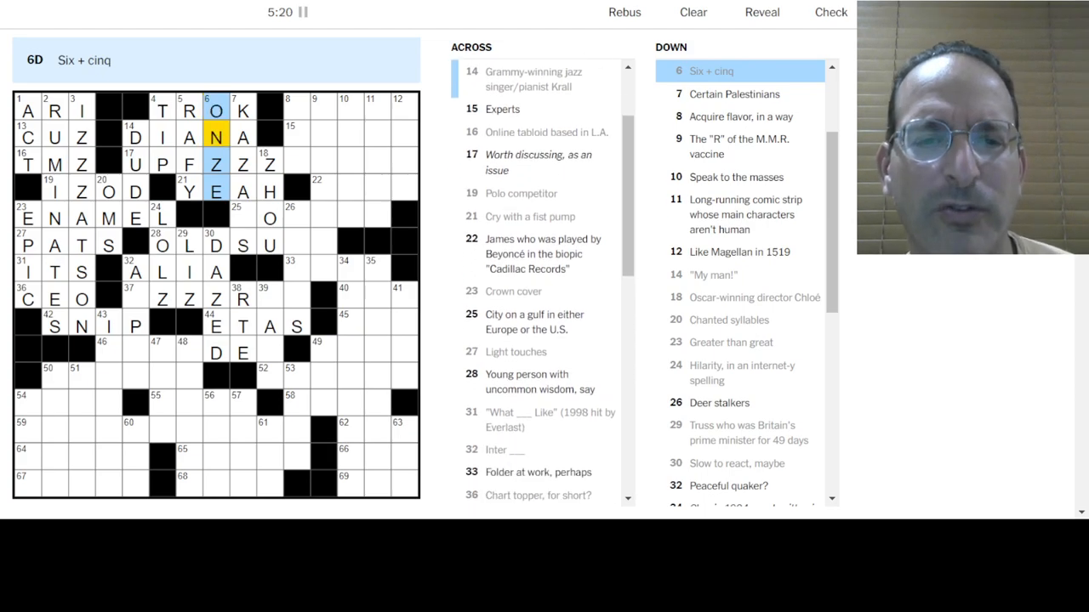
# Step: Revise TREK to SLOG via the Tiring journey and Highball offer? entries
pyautogui.click(187, 110)
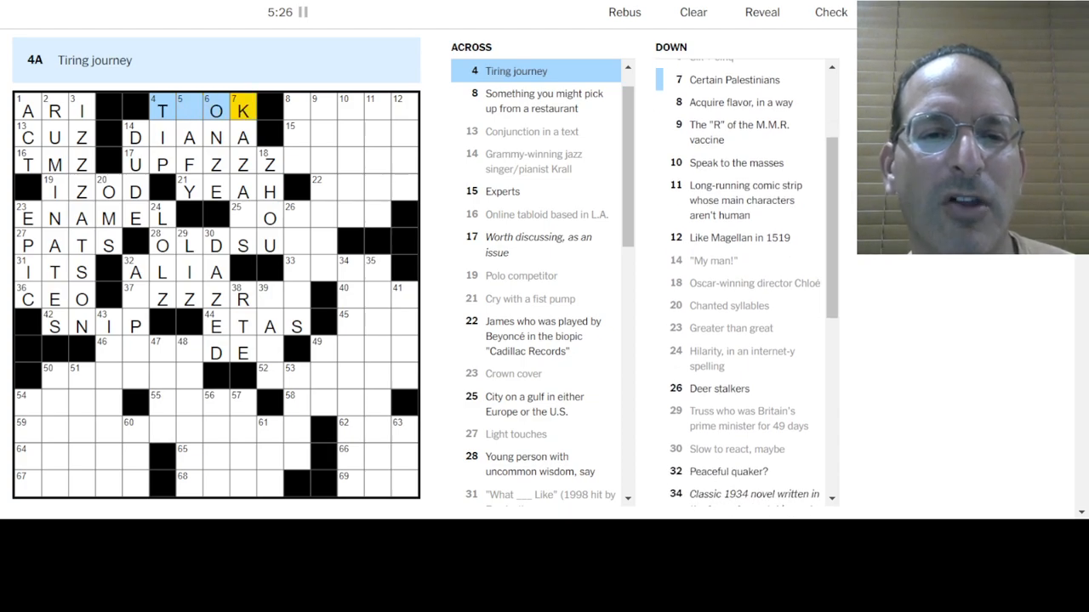
pyautogui.click(187, 109)
pyautogui.write('SLOG')
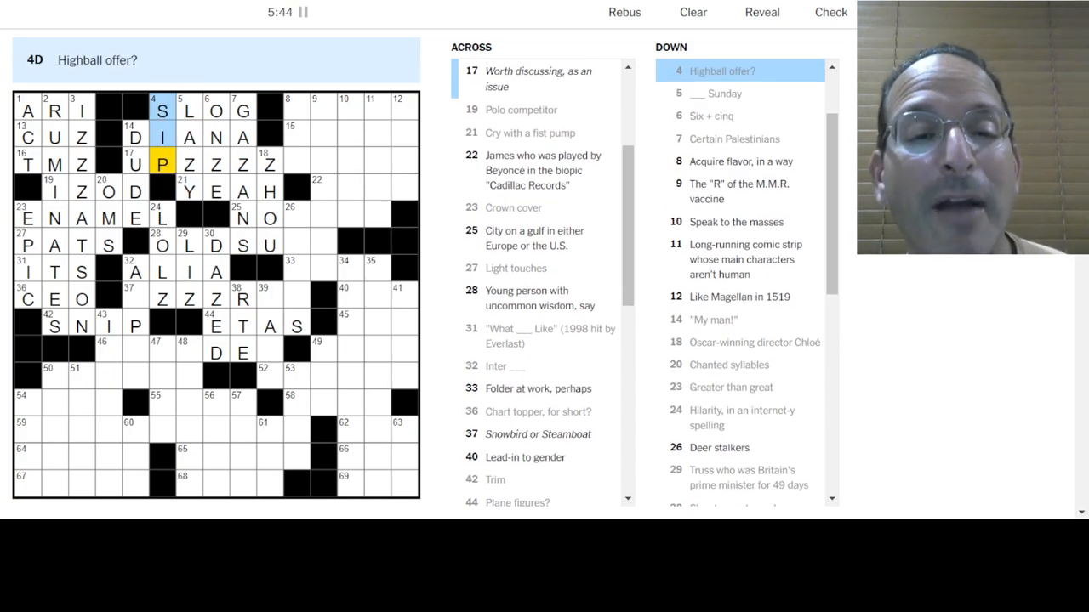
pyautogui.click(161, 164)
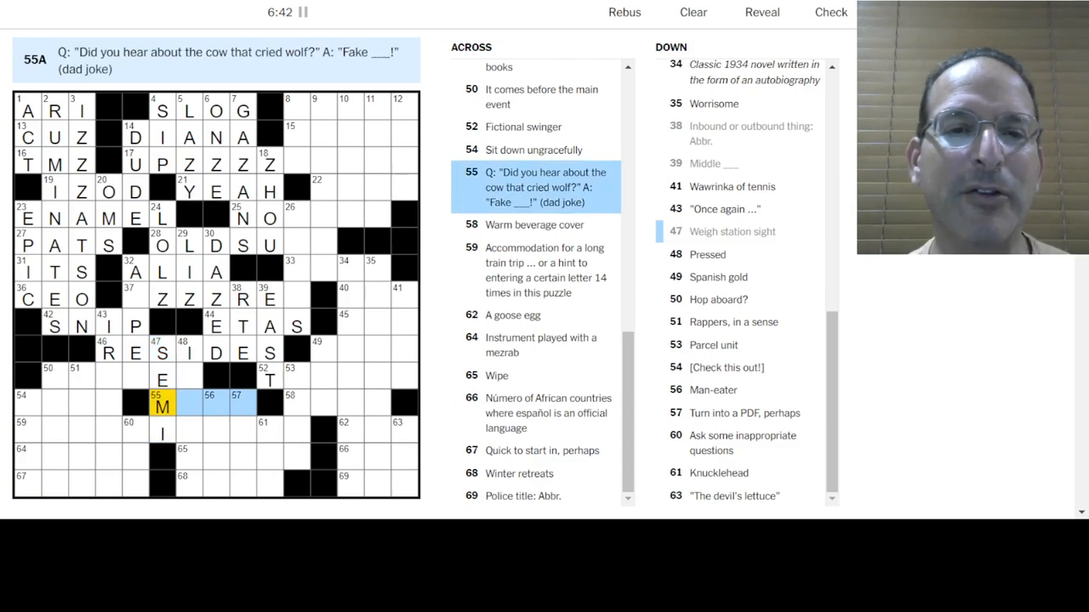
# Step: Fill 57-Down with CAN and extend SLEEPINGCAR with AR across the bottom
pyautogui.click(187, 406)
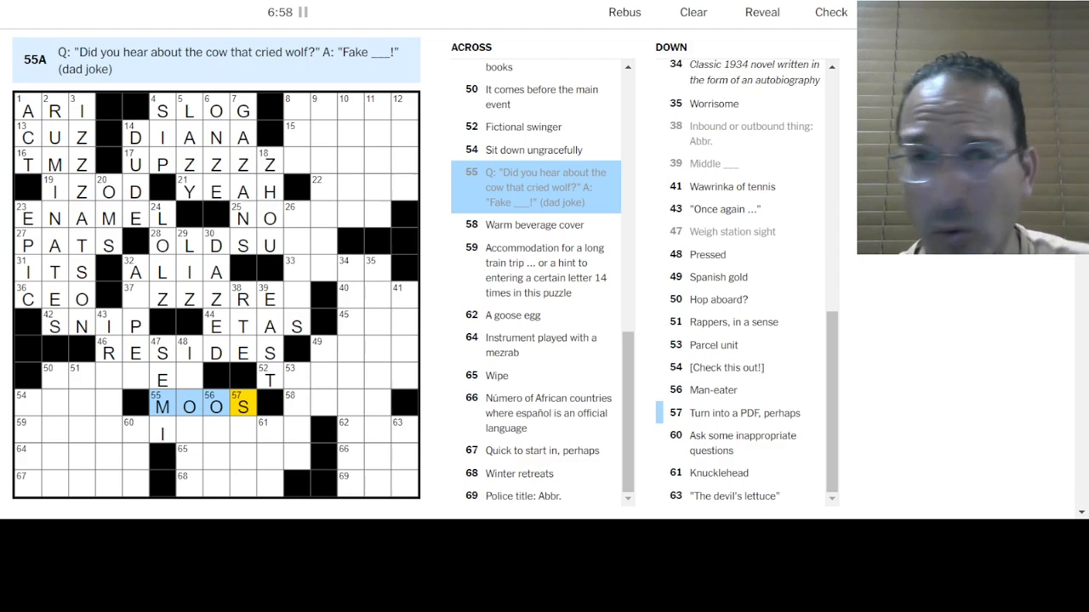
pyautogui.click(241, 404)
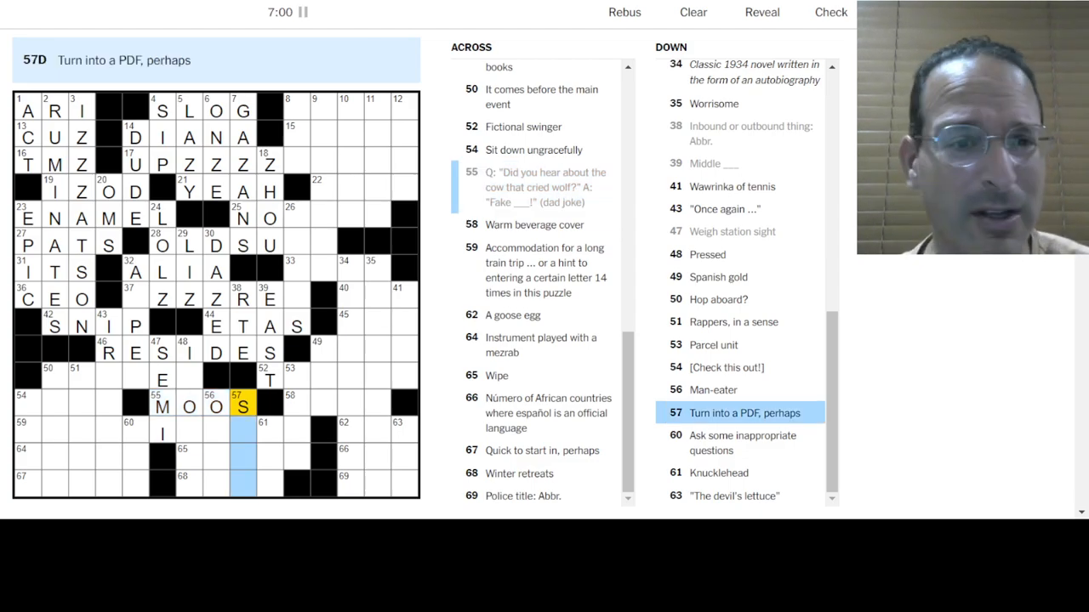
pyautogui.write('CAN')
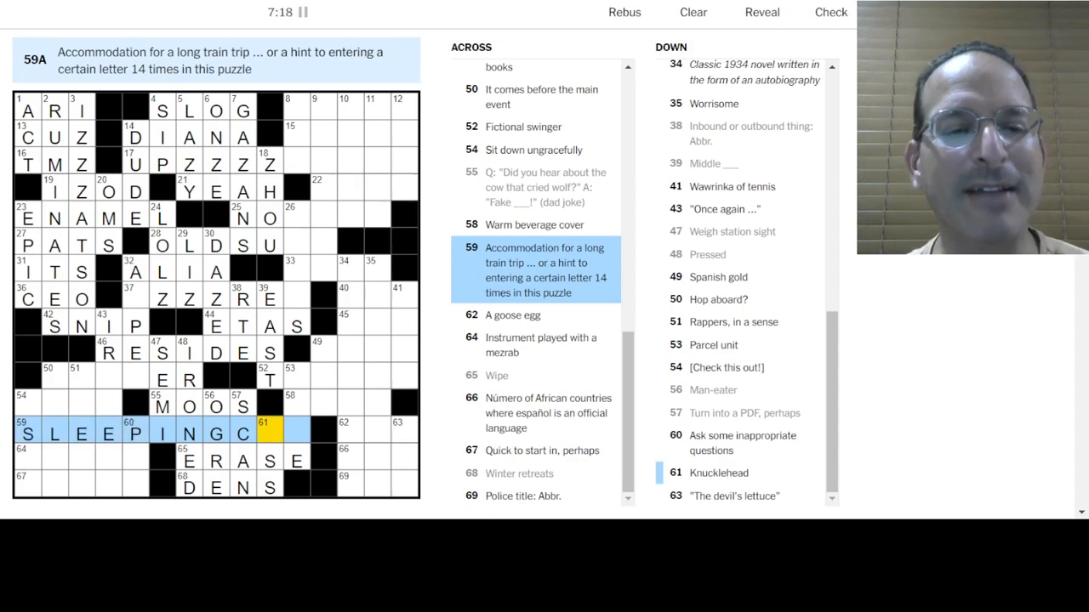
pyautogui.write('AR')
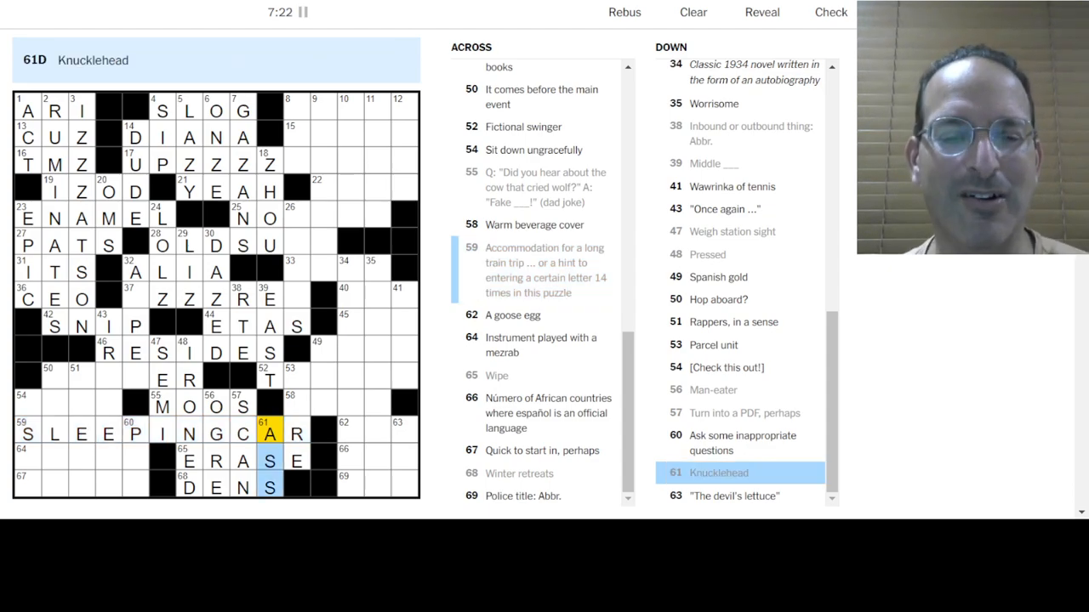
# Step: Enter O in the Warm beverage cover answer to form COZY
pyautogui.click(295, 376)
pyautogui.write('AC')
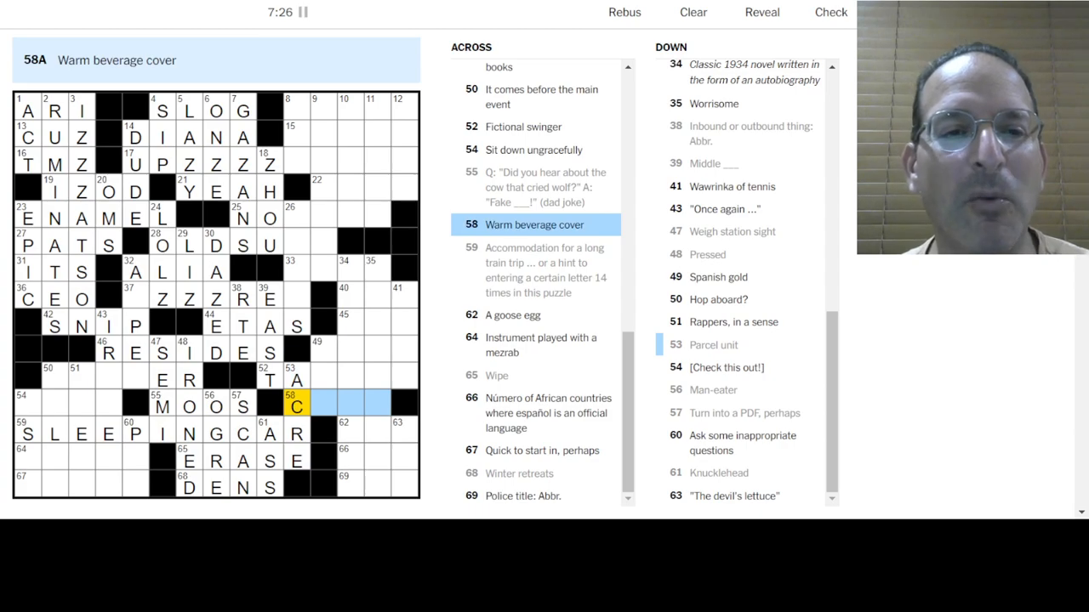
pyautogui.write('O')
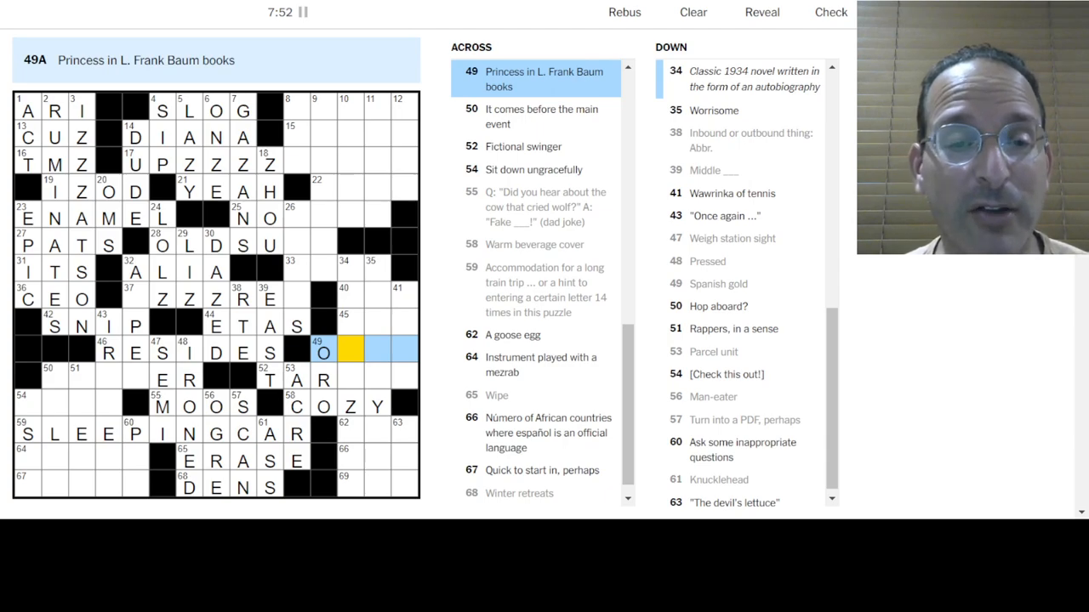
# Step: Add Z to TARZAN, then CI for the Lead-in to gender answer near the D-Day vehicle clue
pyautogui.write('ZMA')
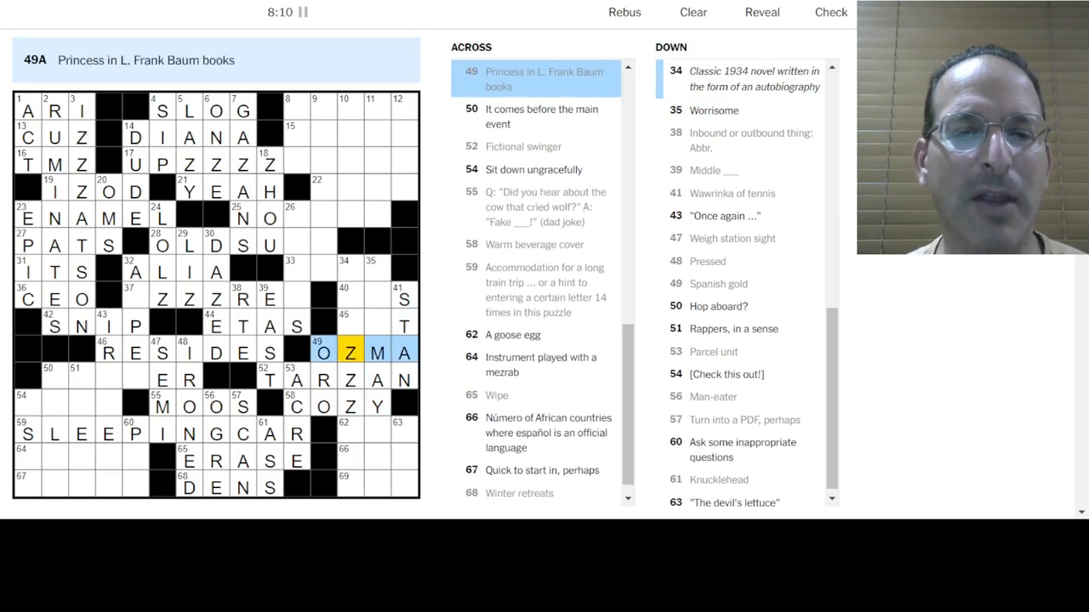
pyautogui.click(343, 325)
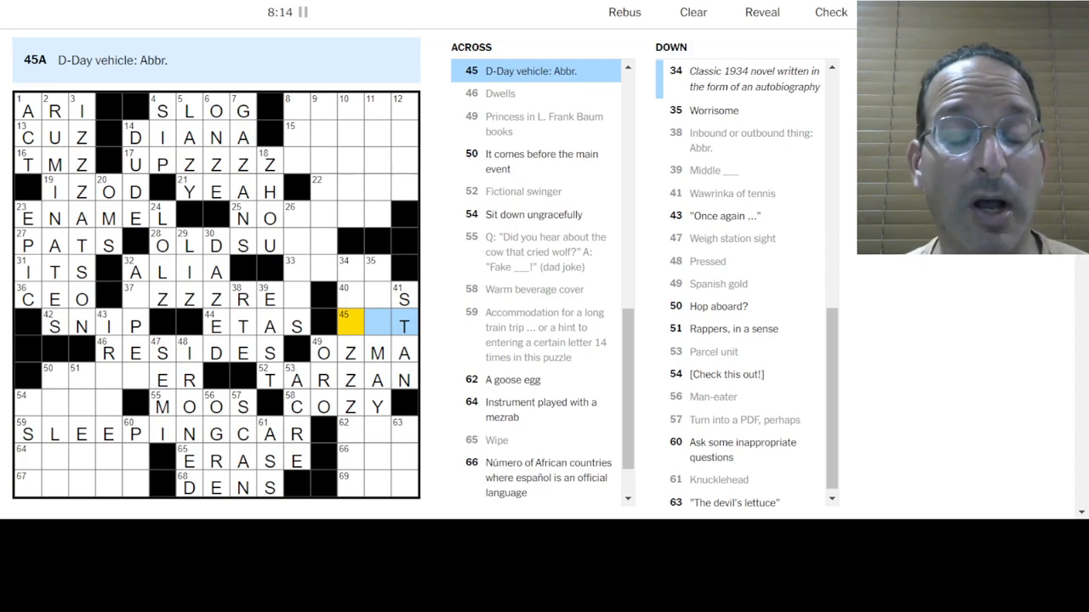
pyautogui.click(347, 300)
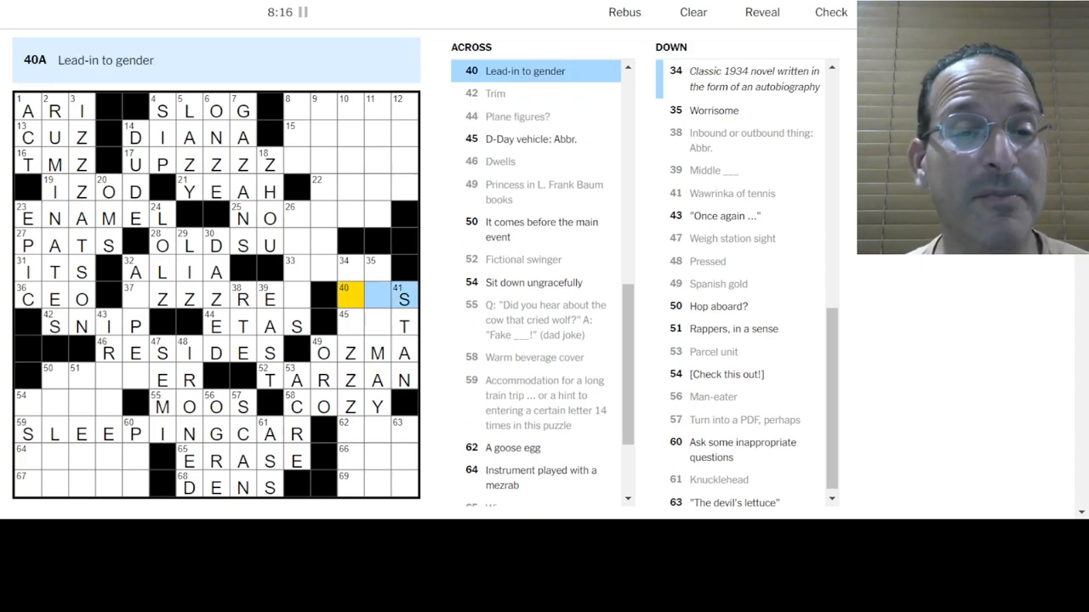
pyautogui.write('CI')
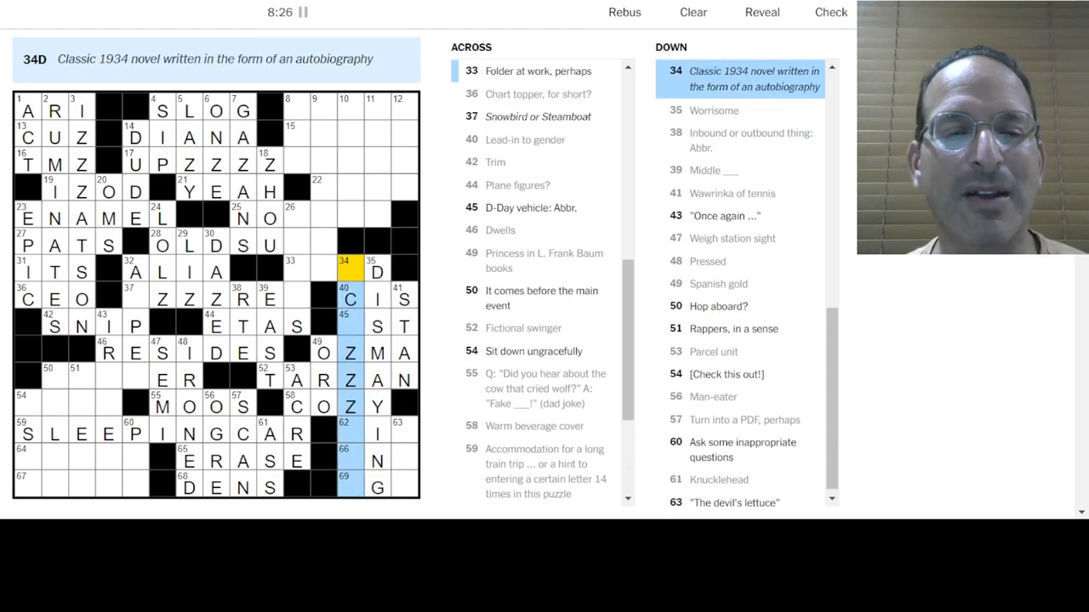
pyautogui.click(316, 272)
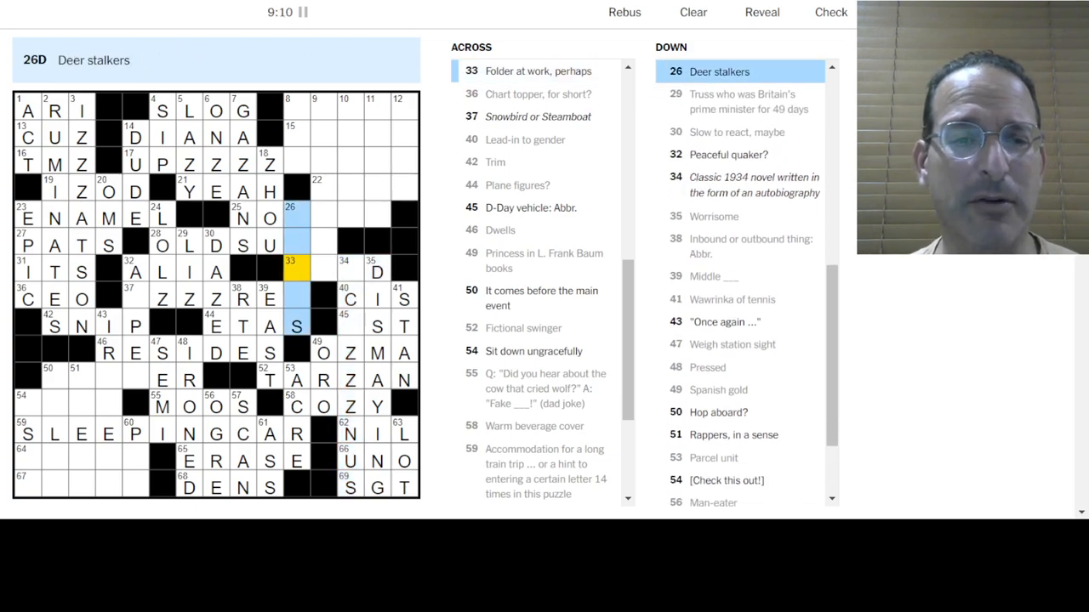
# Step: Enter I, O and A to build SITAR, PLOP and OPENER in the lower-left corner
pyautogui.click(296, 459)
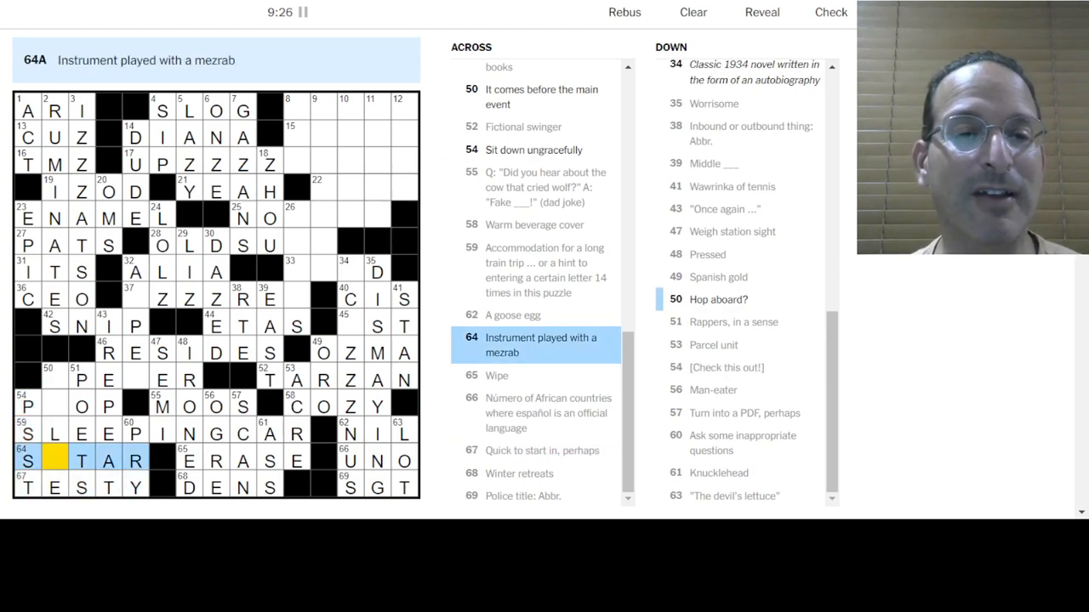
pyautogui.write('I')
pyautogui.click(68, 404)
pyautogui.write('L')
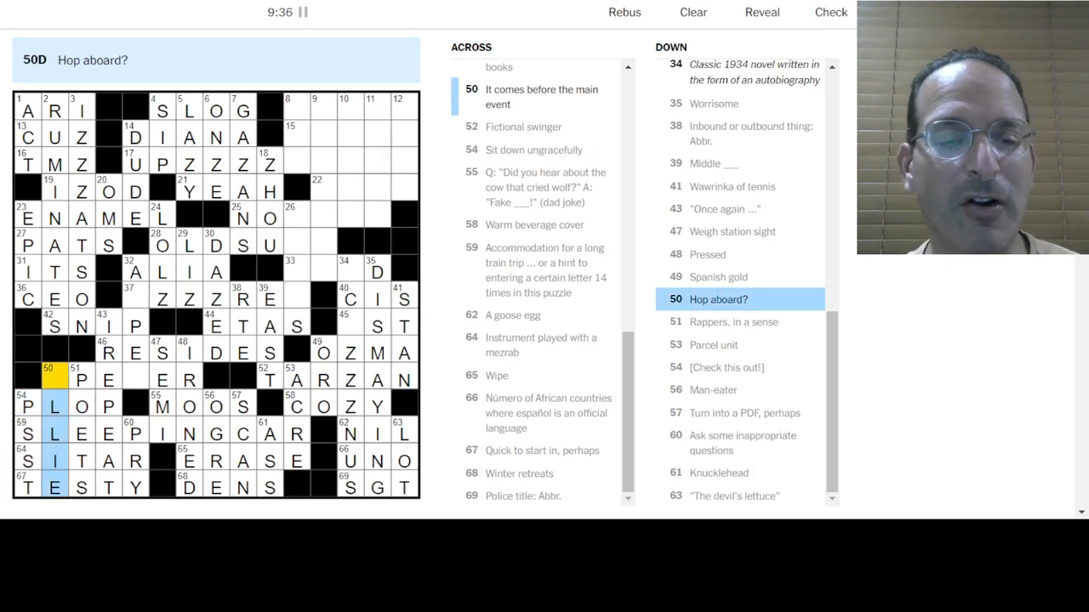
pyautogui.write('O')
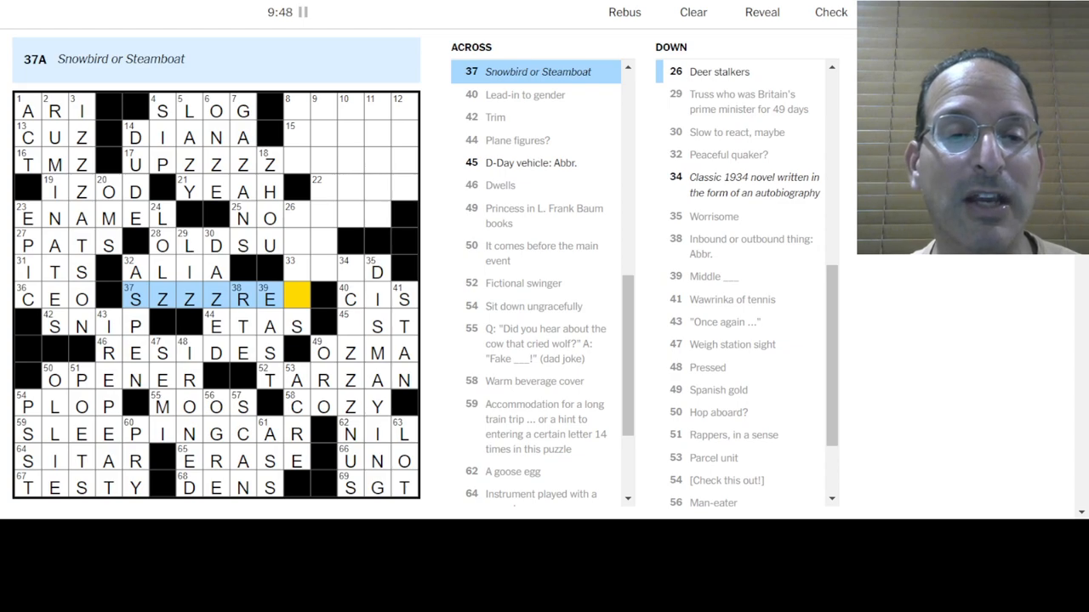
pyautogui.write('A')
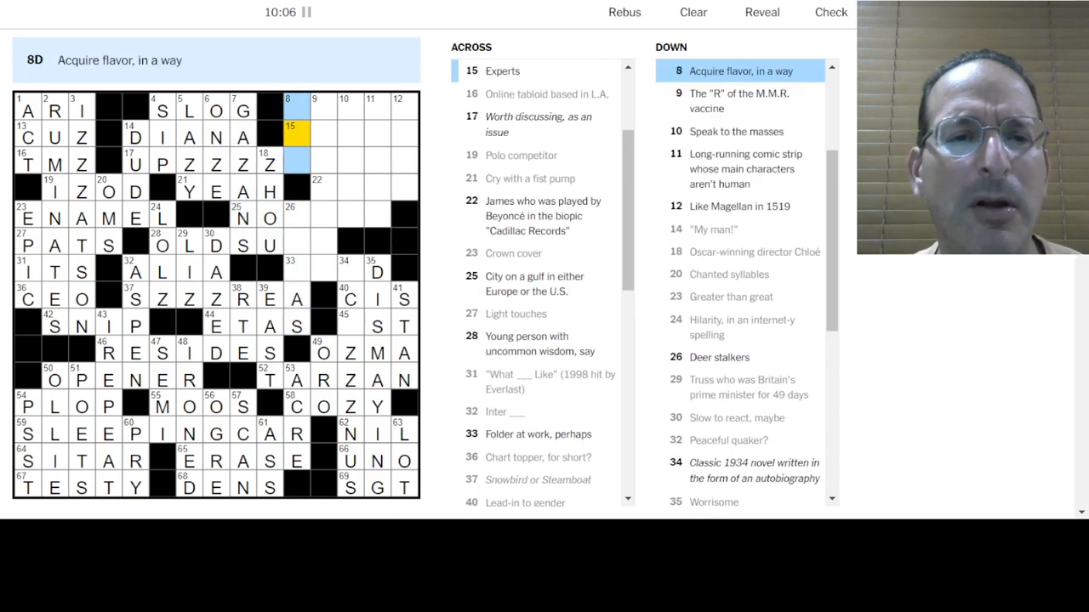
# Step: Fill 9-Down, the R of the MMR vaccine, with RUBEL
pyautogui.click(293, 136)
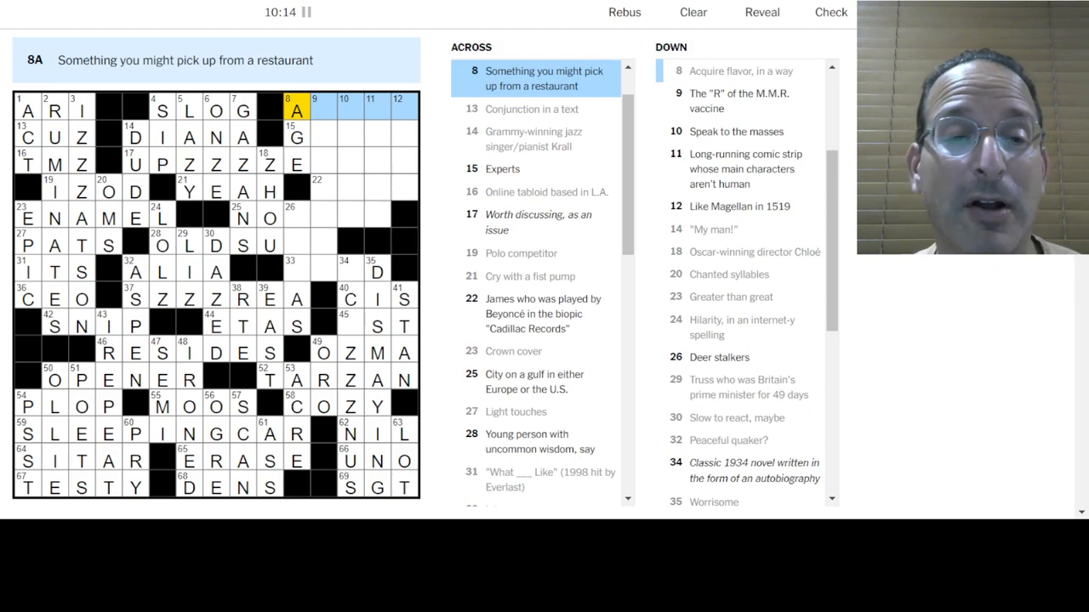
pyautogui.click(323, 109)
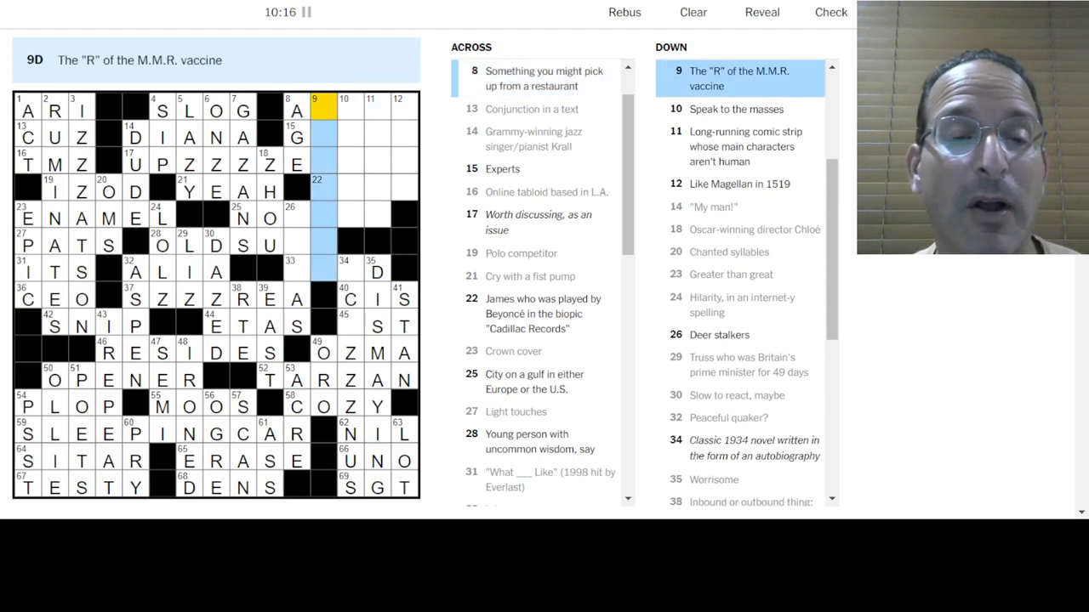
pyautogui.write('RUBELLA')
pyautogui.click(351, 159)
pyautogui.write('ORAT')
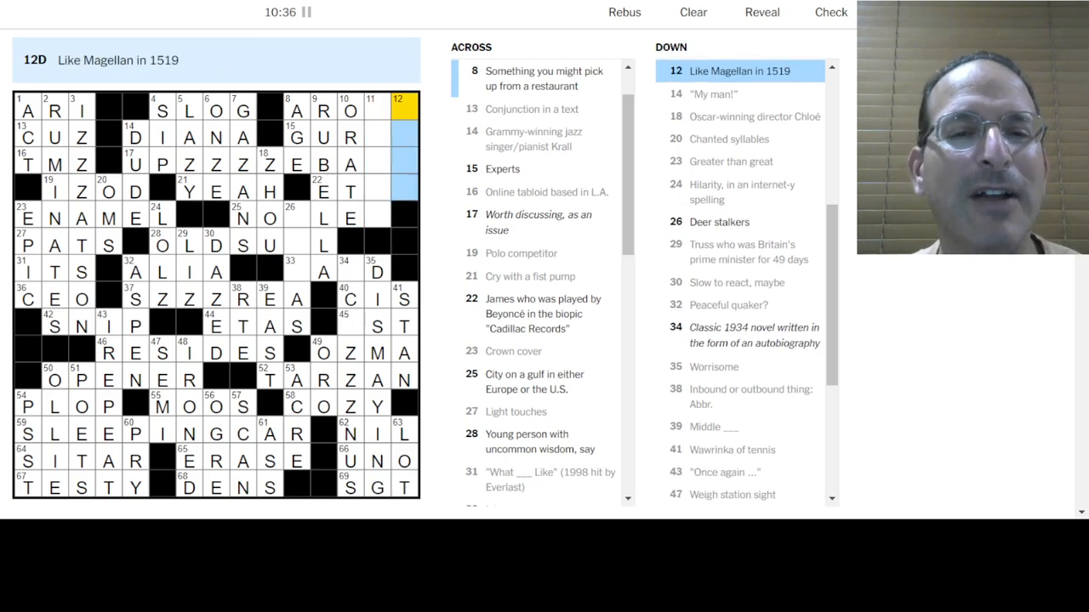
# Step: Finish AROMA with MA and move to the Young person with uncommon wisdom answer
pyautogui.click(317, 111)
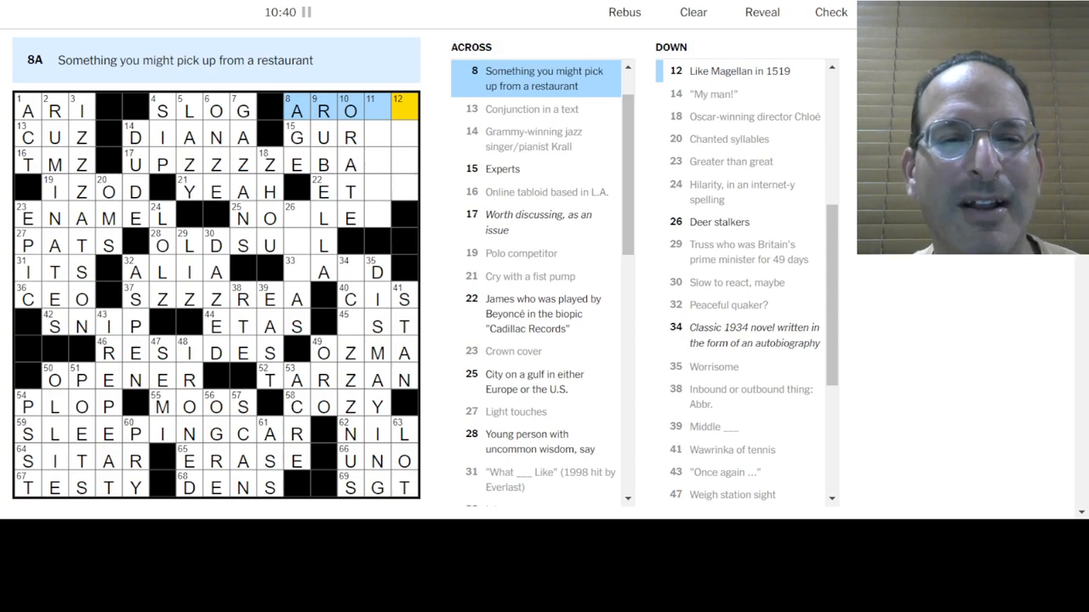
pyautogui.write('MA')
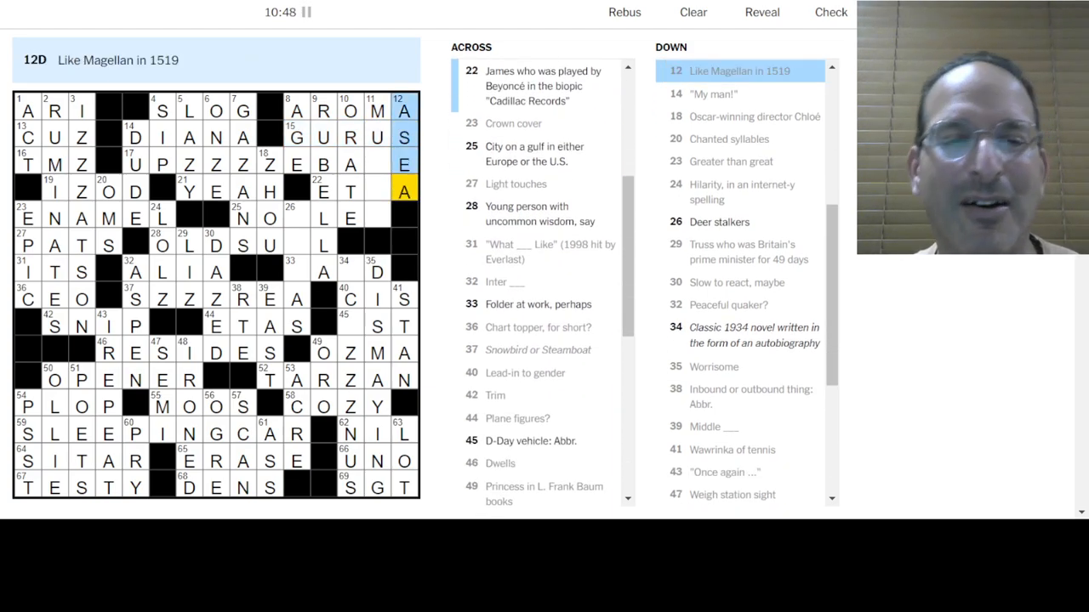
pyautogui.click(323, 191)
pyautogui.write('O')
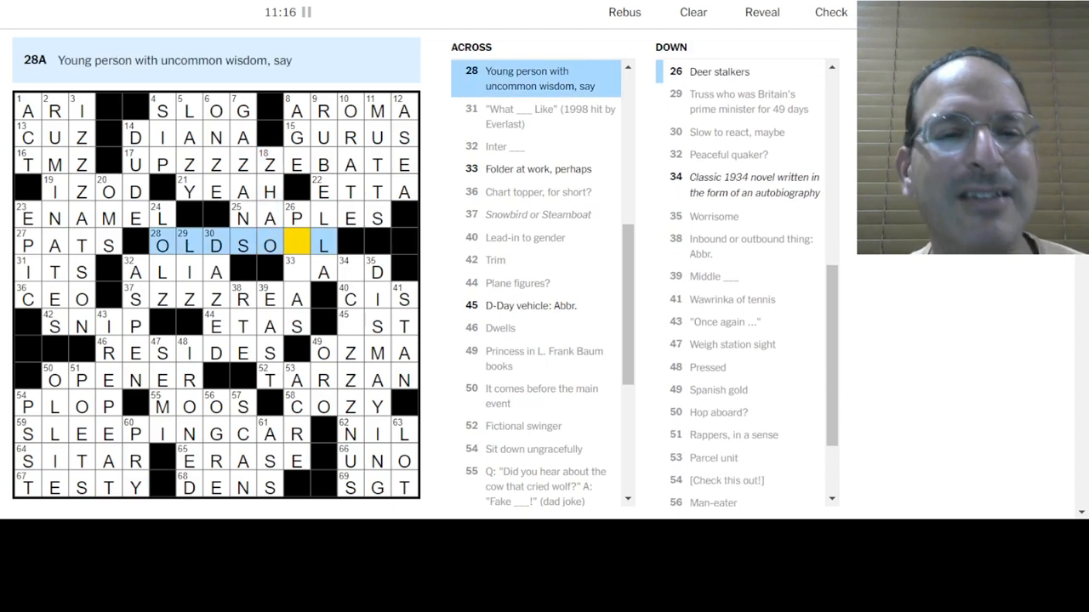
# Step: Enter U for OLDSOUL, fill the last square and dismiss the 11:55 congratulations message
pyautogui.write('U')
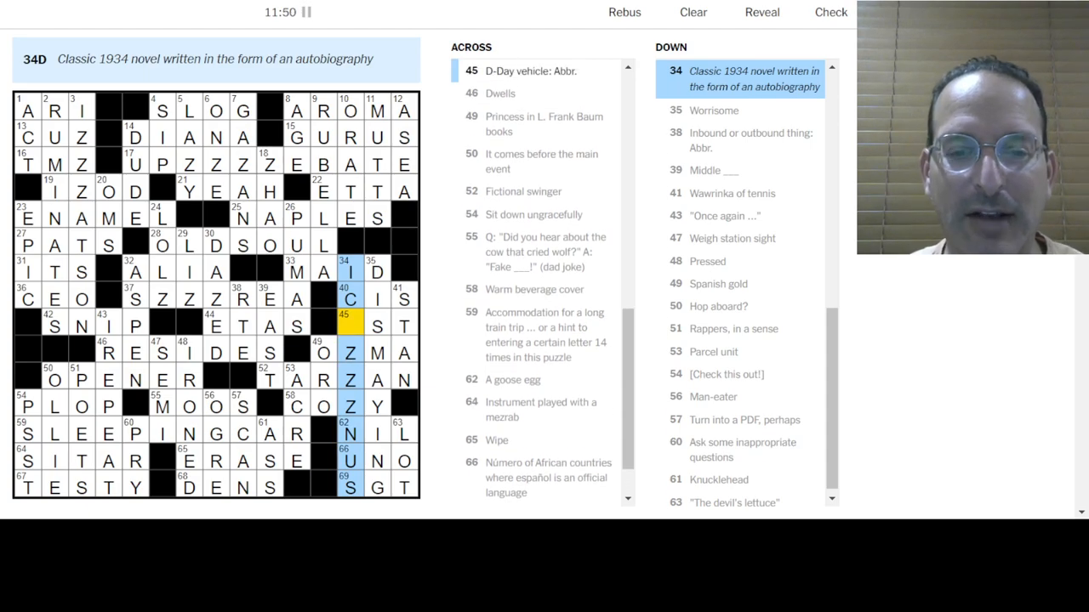
pyautogui.click(830, 12)
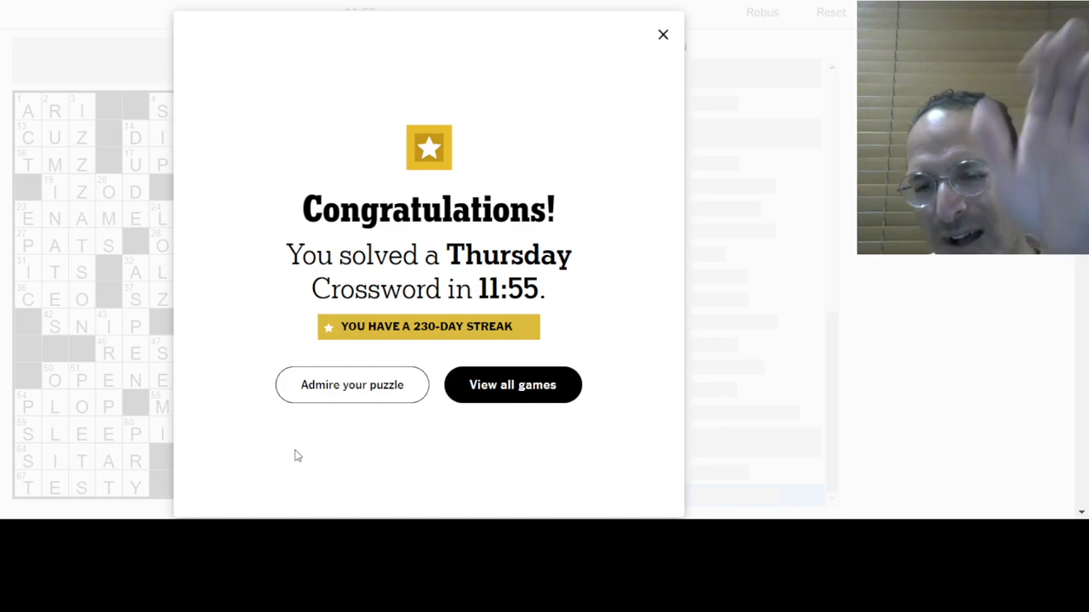
pyautogui.moveTo(653, 194)
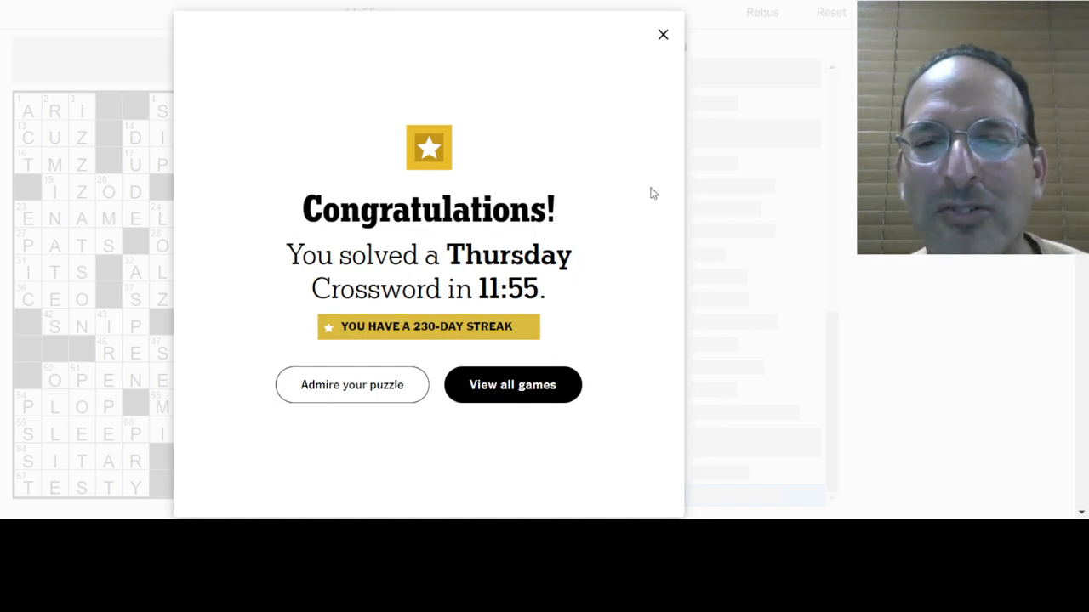
pyautogui.click(663, 34)
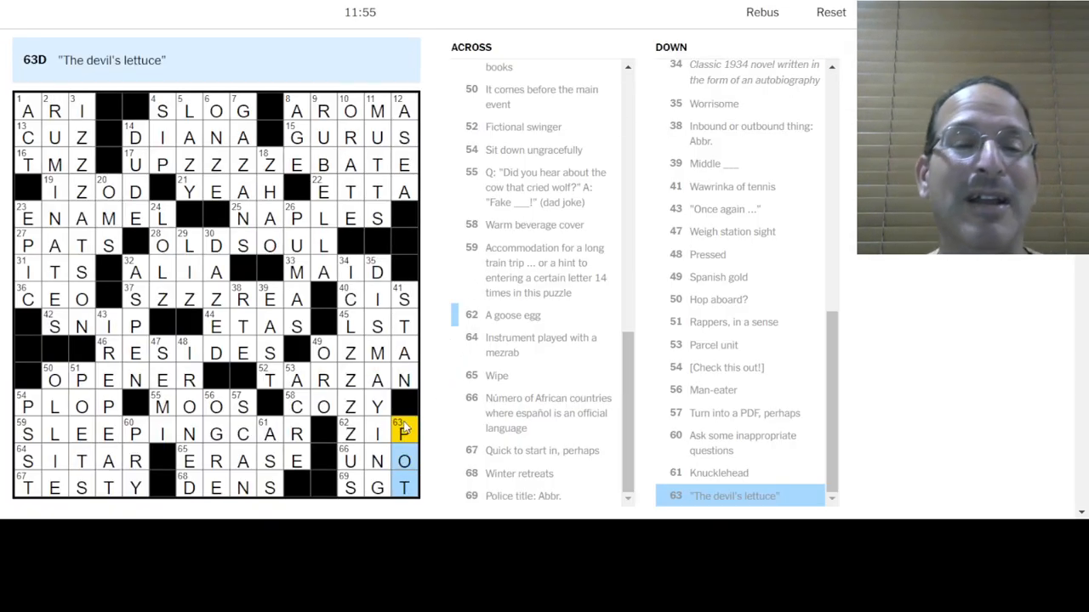
pyautogui.write('P')
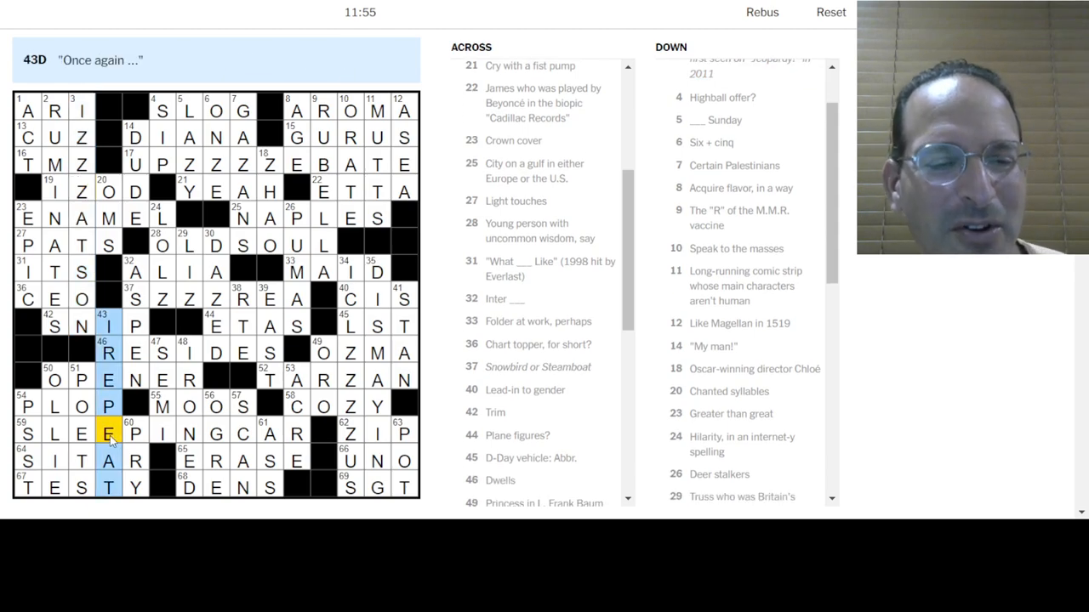
pyautogui.click(34, 434)
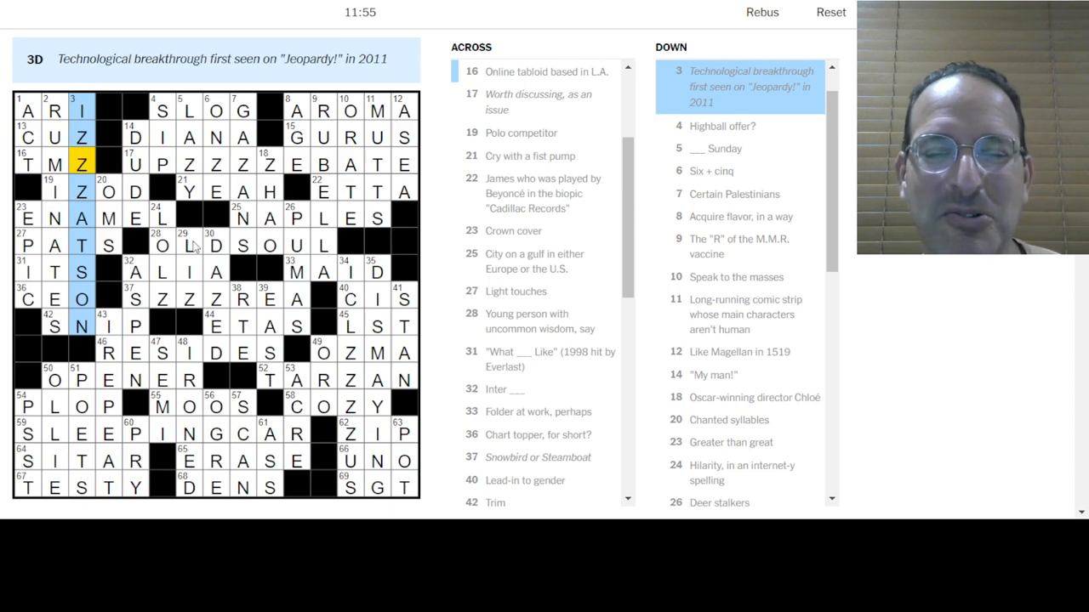
pyautogui.moveTo(341, 357)
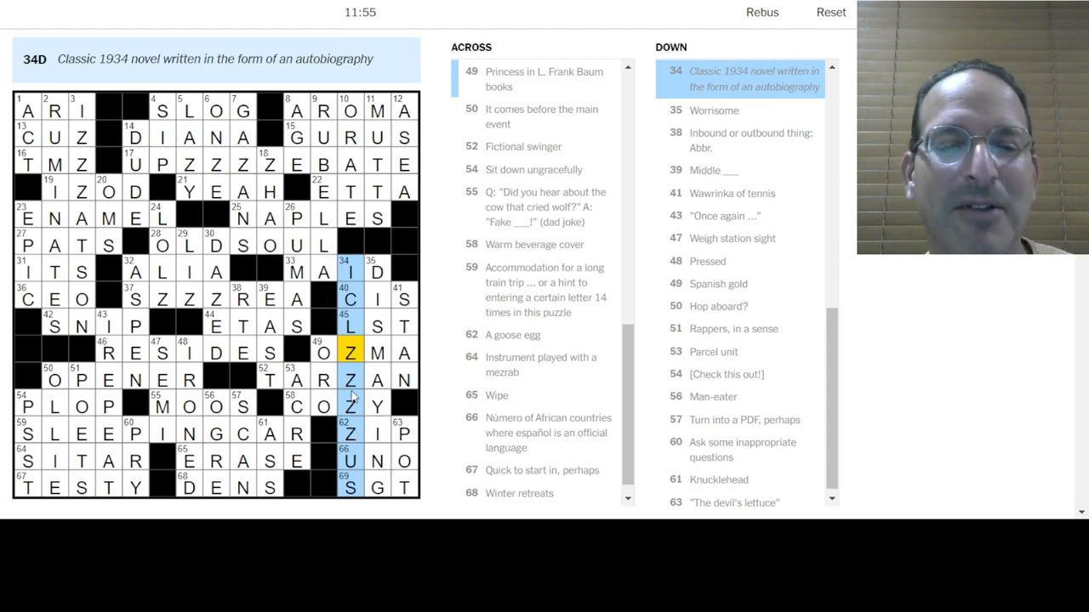
pyautogui.moveTo(352, 371)
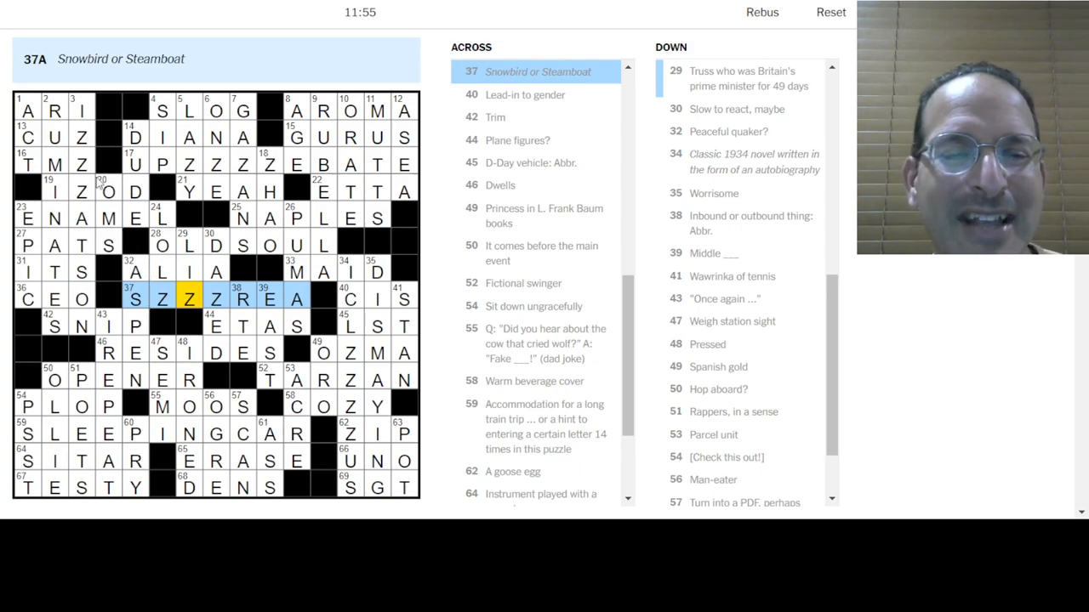
pyautogui.moveTo(66, 187)
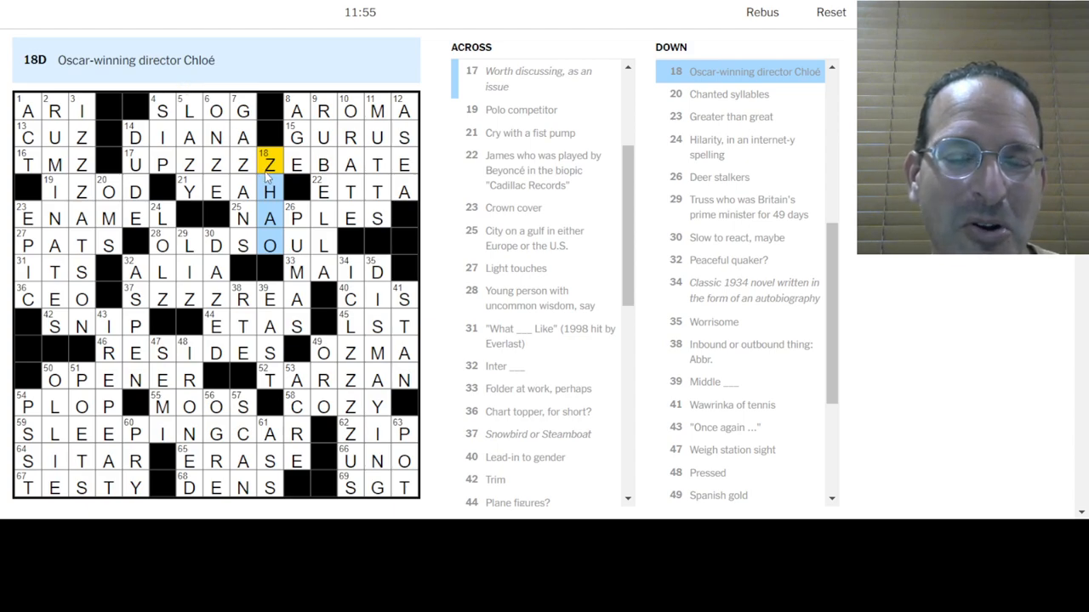
pyautogui.moveTo(259, 90)
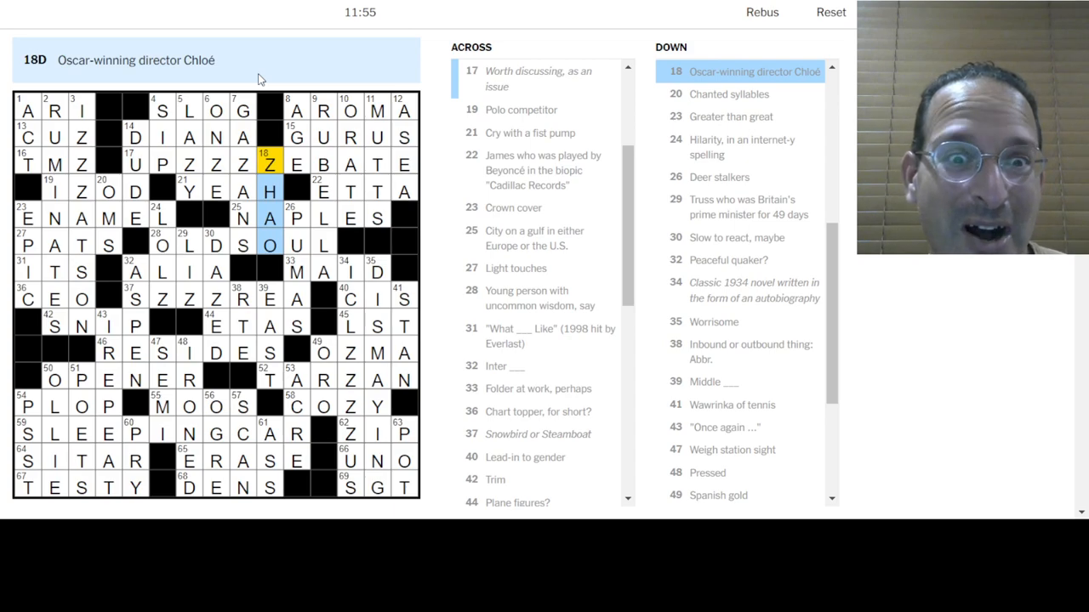
pyautogui.moveTo(268, 142)
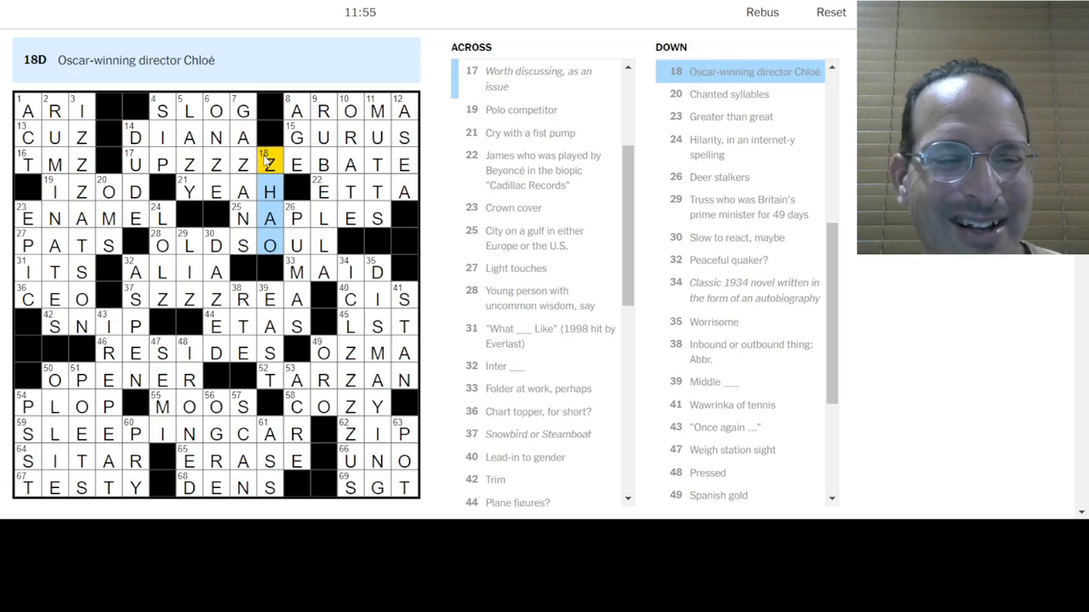
pyautogui.moveTo(135, 359)
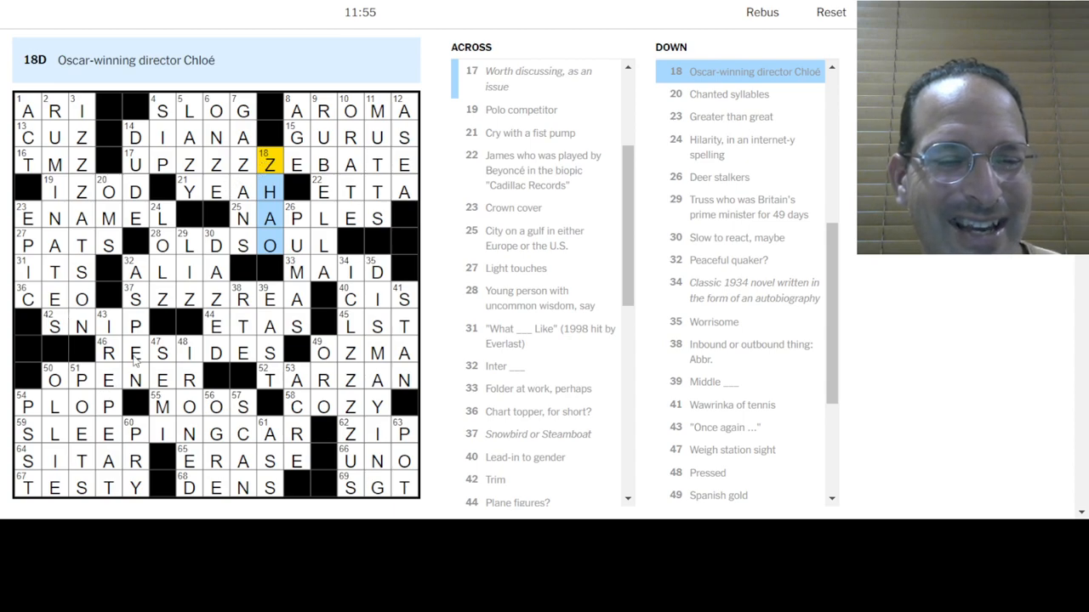
pyautogui.moveTo(153, 415)
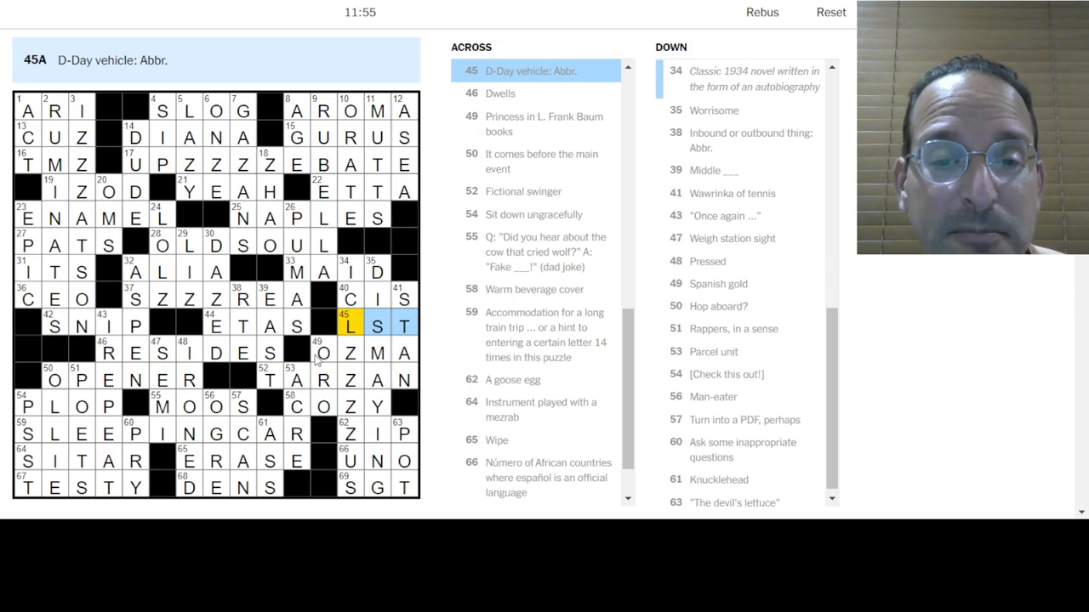
pyautogui.moveTo(317, 289)
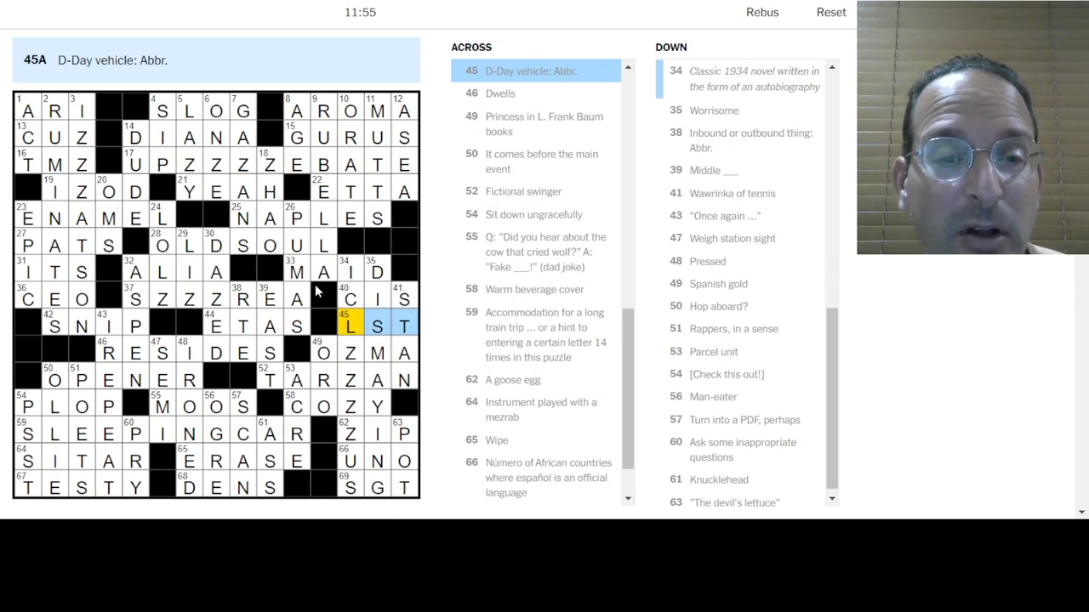
pyautogui.moveTo(275, 228)
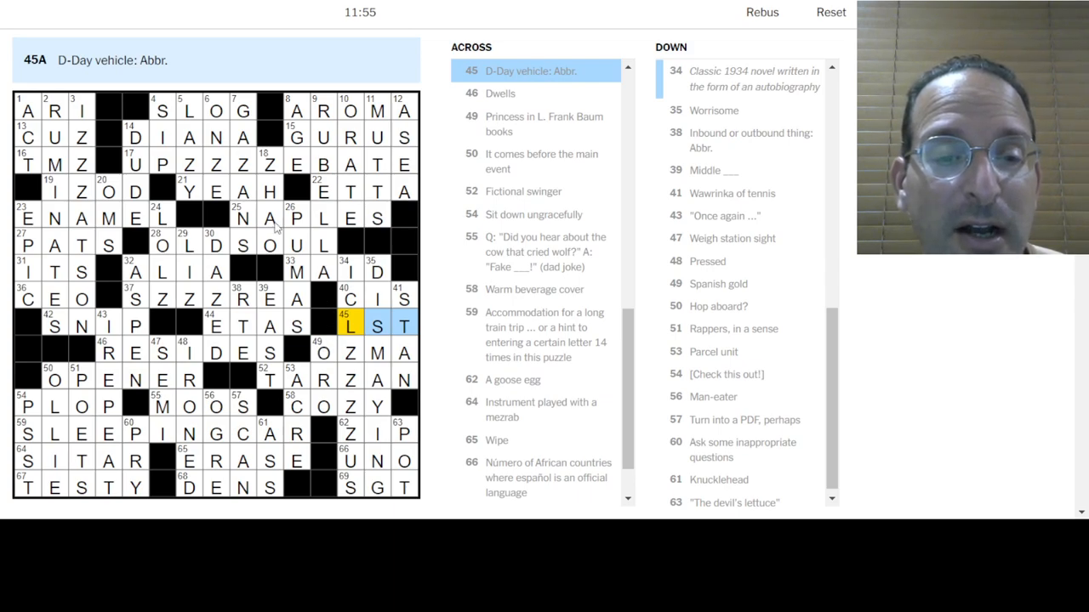
pyautogui.click(214, 110)
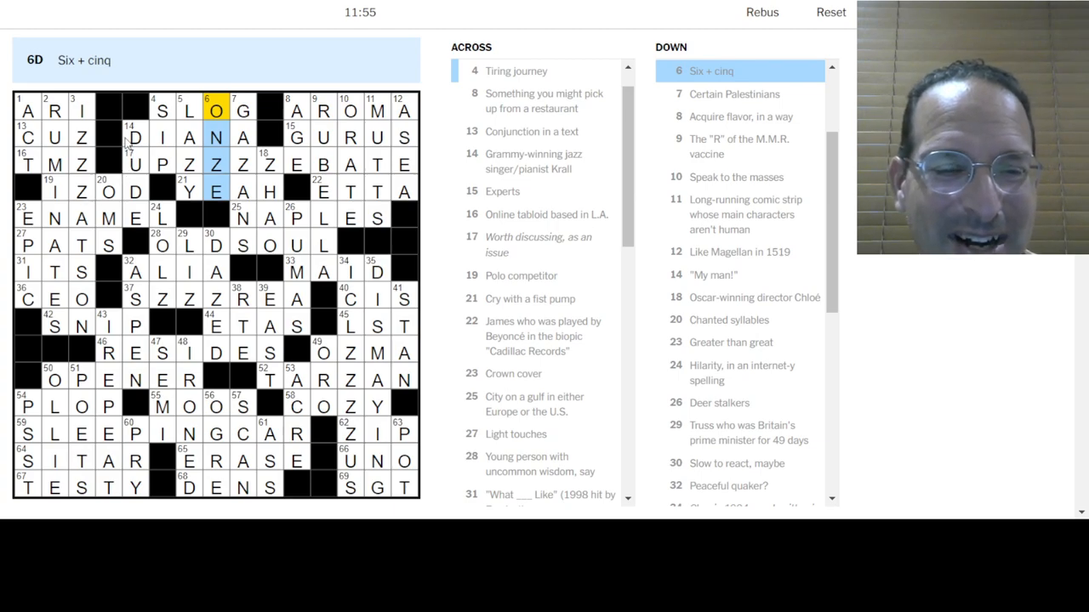
pyautogui.moveTo(147, 364)
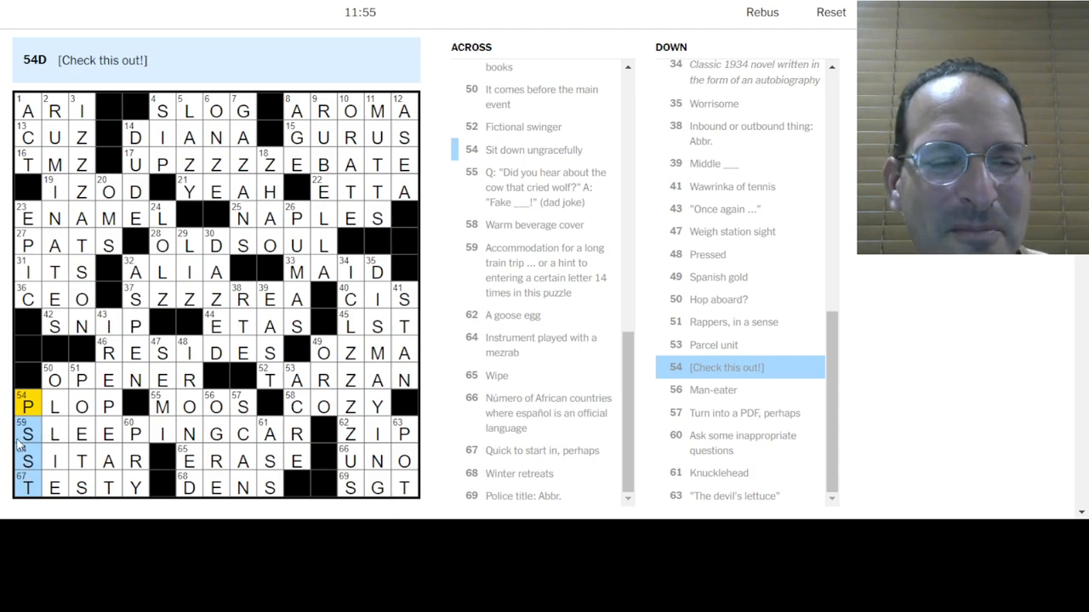
pyautogui.moveTo(111, 155)
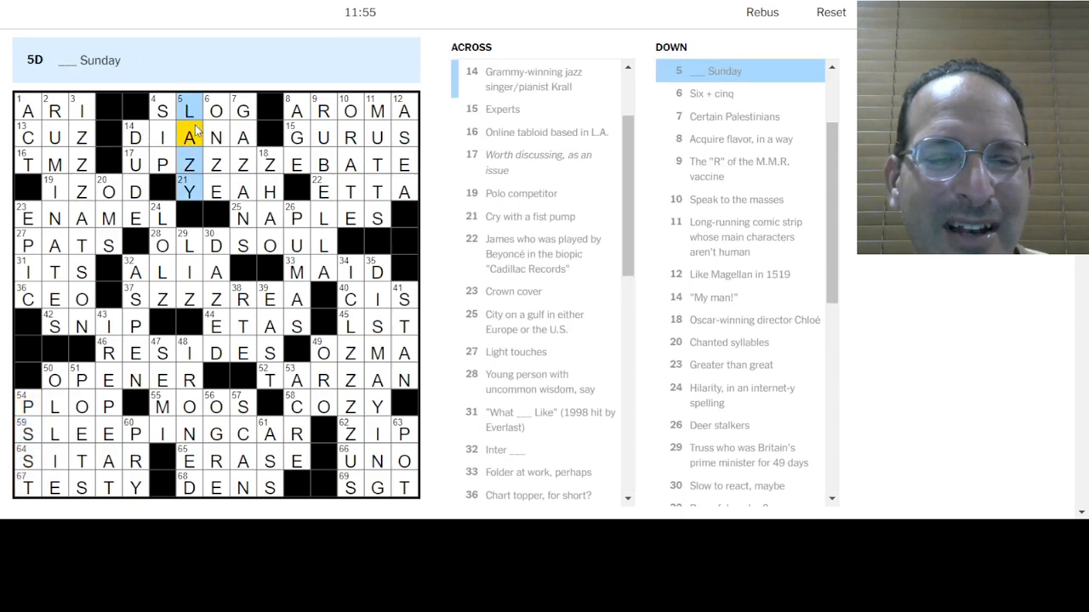
pyautogui.click(323, 111)
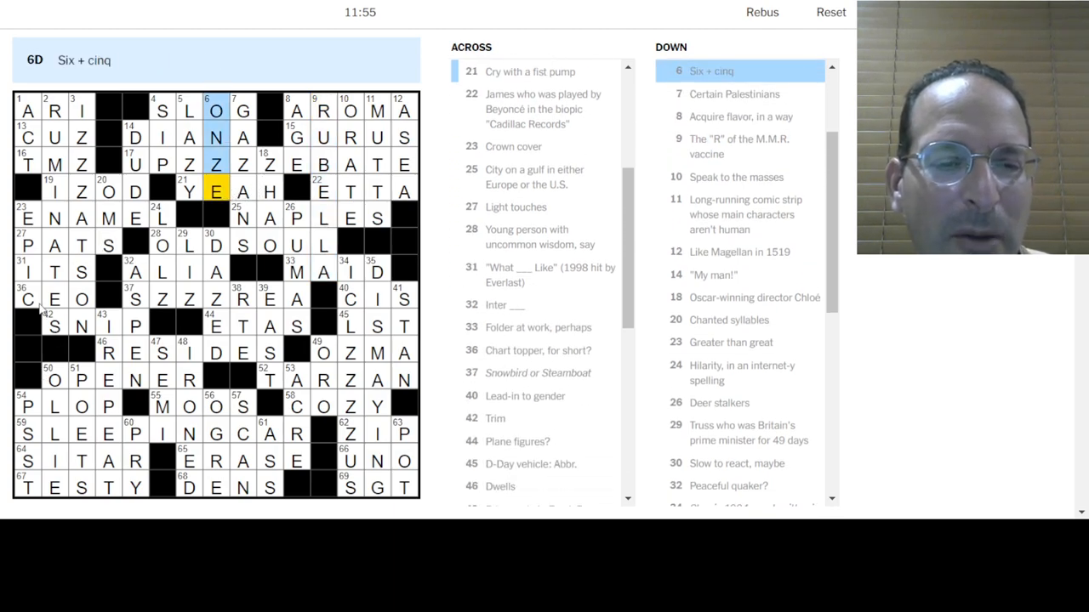
pyautogui.click(28, 272)
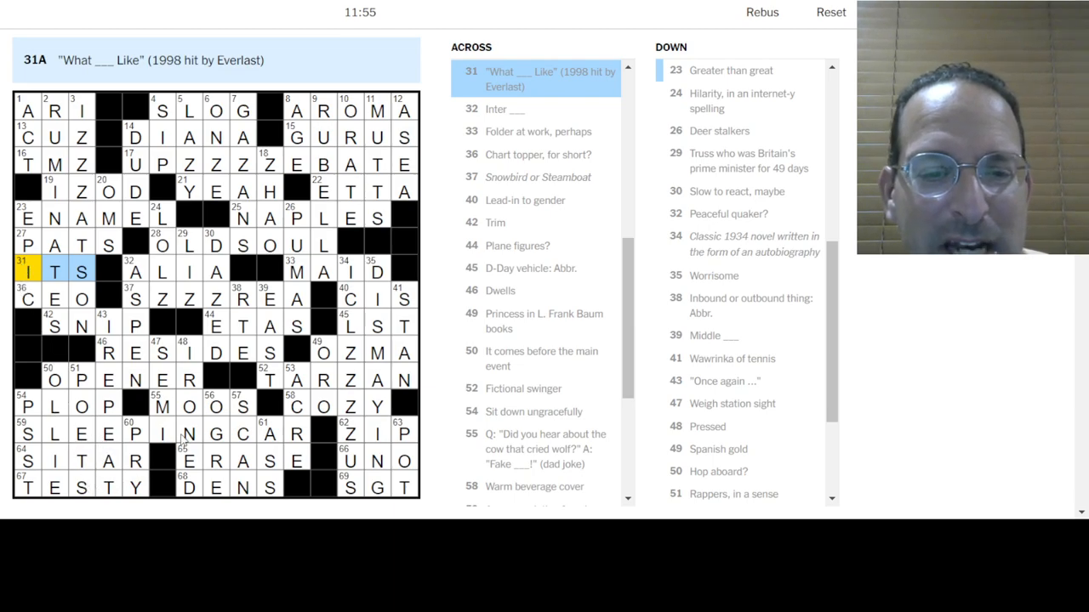
pyautogui.moveTo(194, 373)
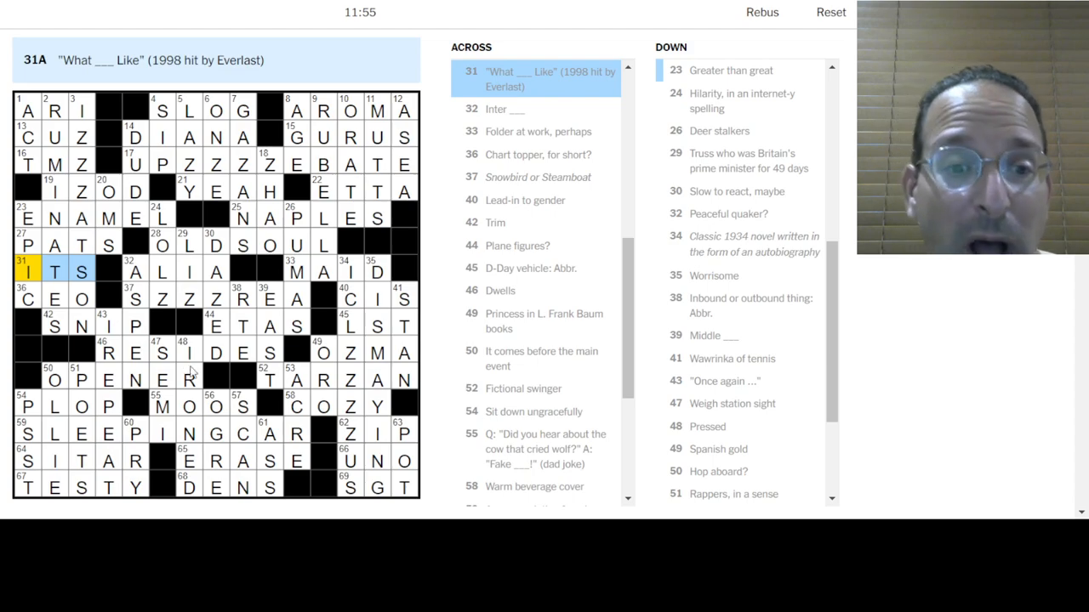
pyautogui.moveTo(180, 253)
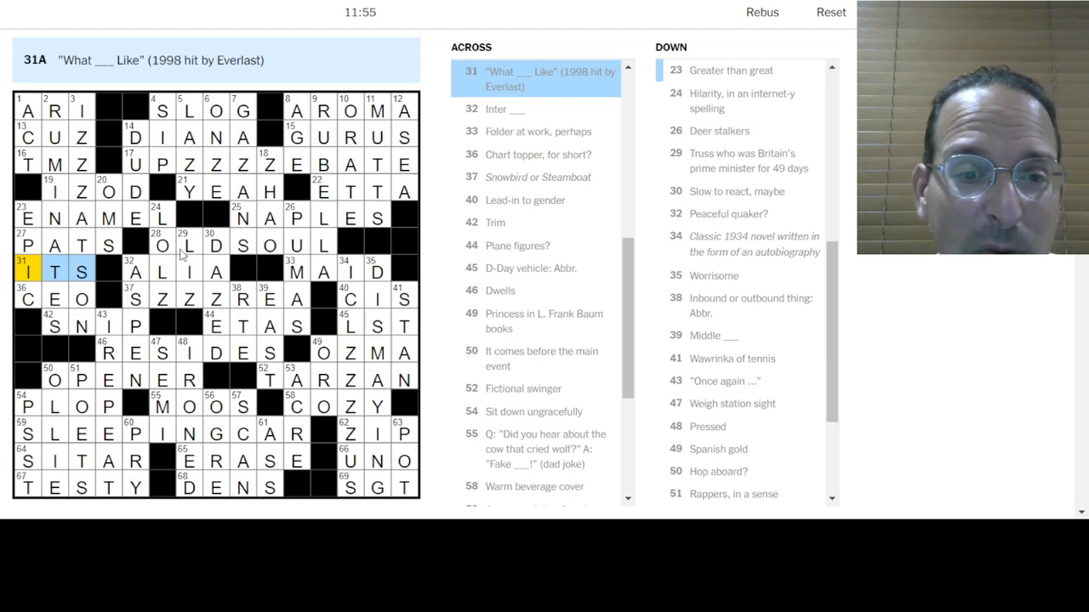
pyautogui.click(187, 245)
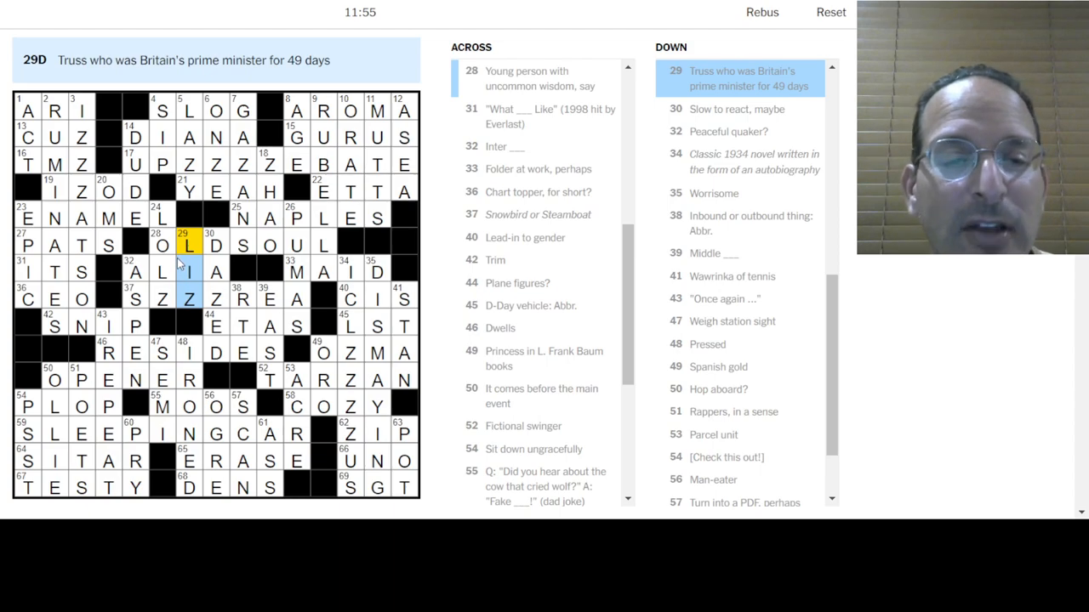
pyautogui.moveTo(223, 304)
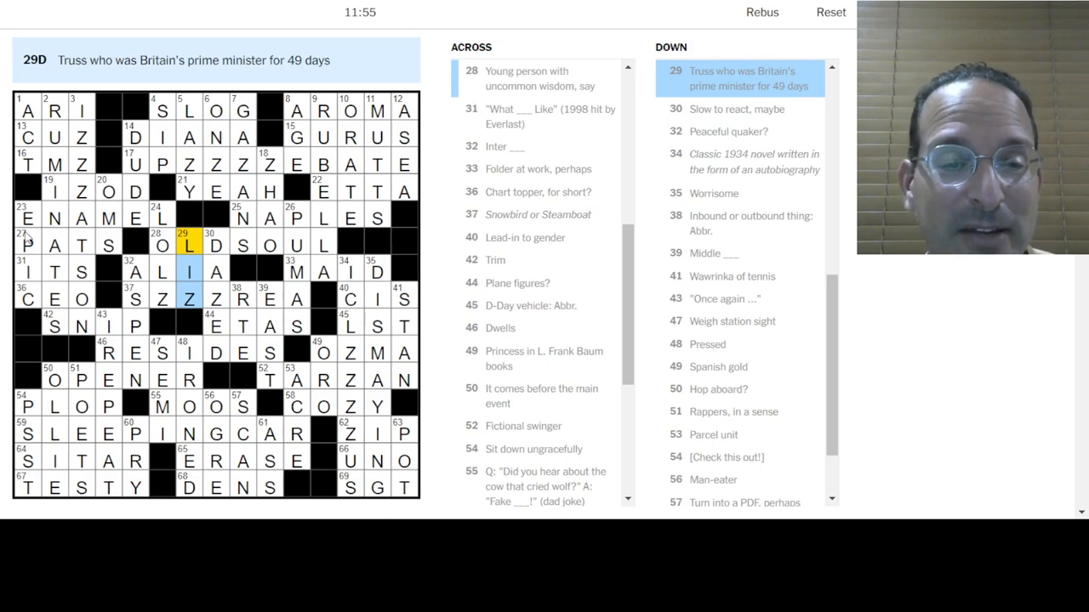
pyautogui.moveTo(146, 166)
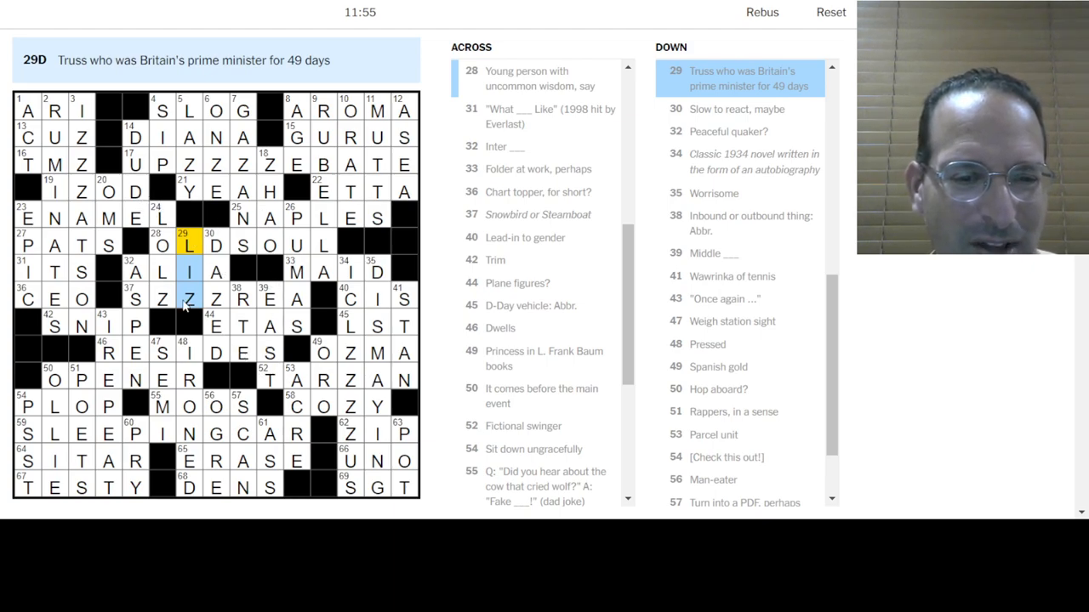
pyautogui.moveTo(105, 279)
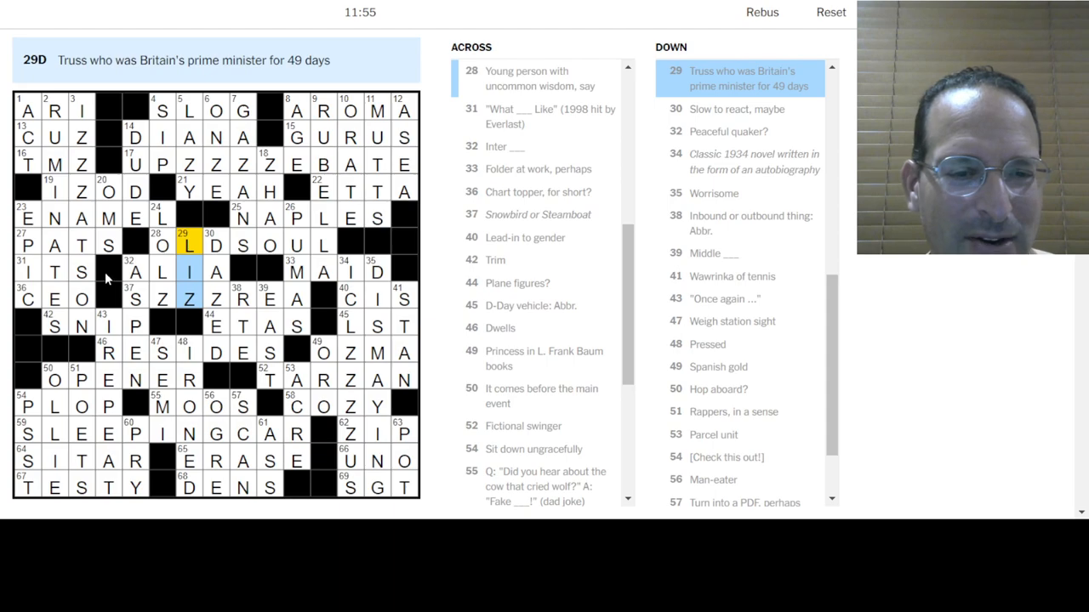
pyautogui.moveTo(242, 327)
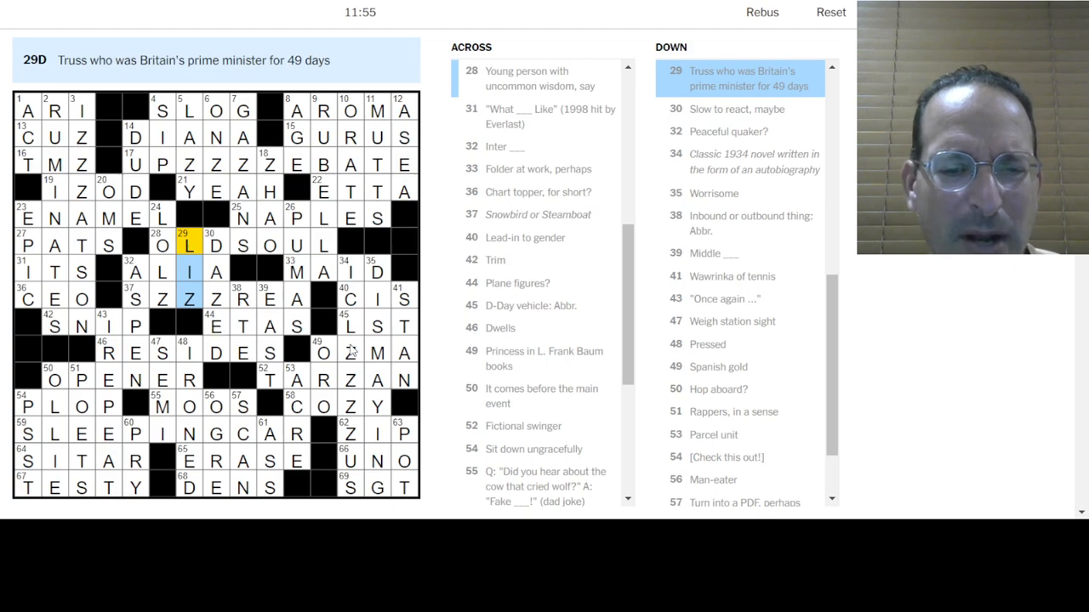
pyautogui.click(349, 327)
pyautogui.write('lst')
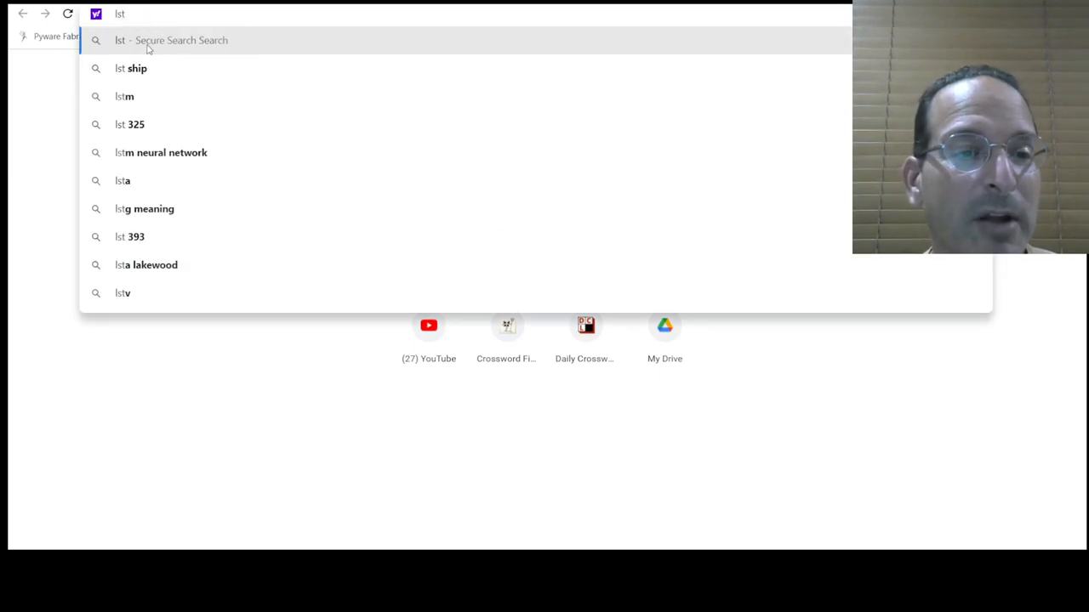
# Step: Search Yahoo for 'lst ship' and read the Landing Ship, Tank article down to LST Mk.1
pyautogui.click(136, 68)
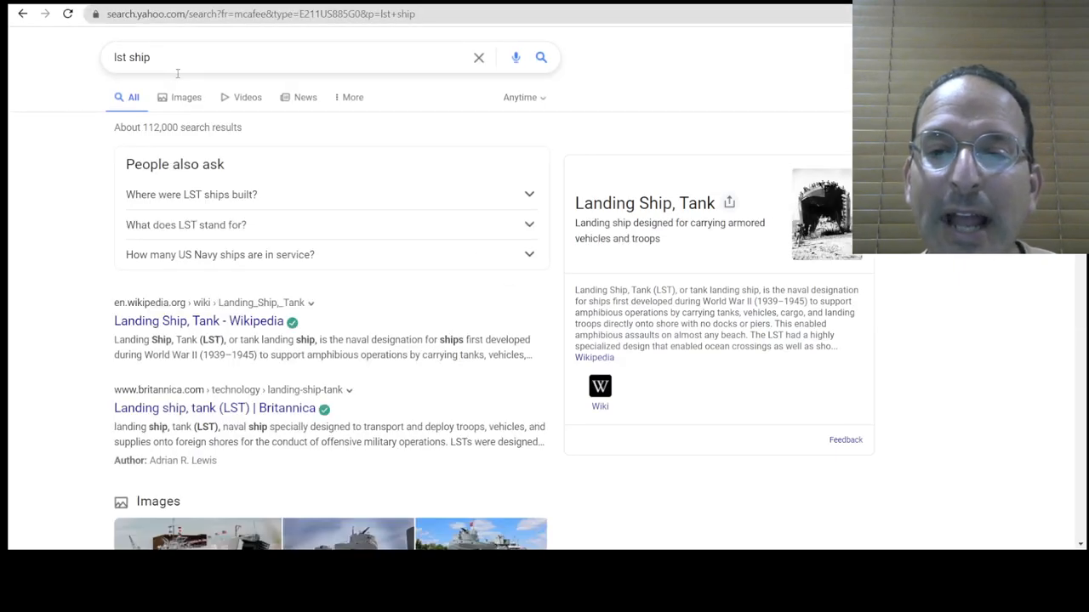
pyautogui.moveTo(436, 306)
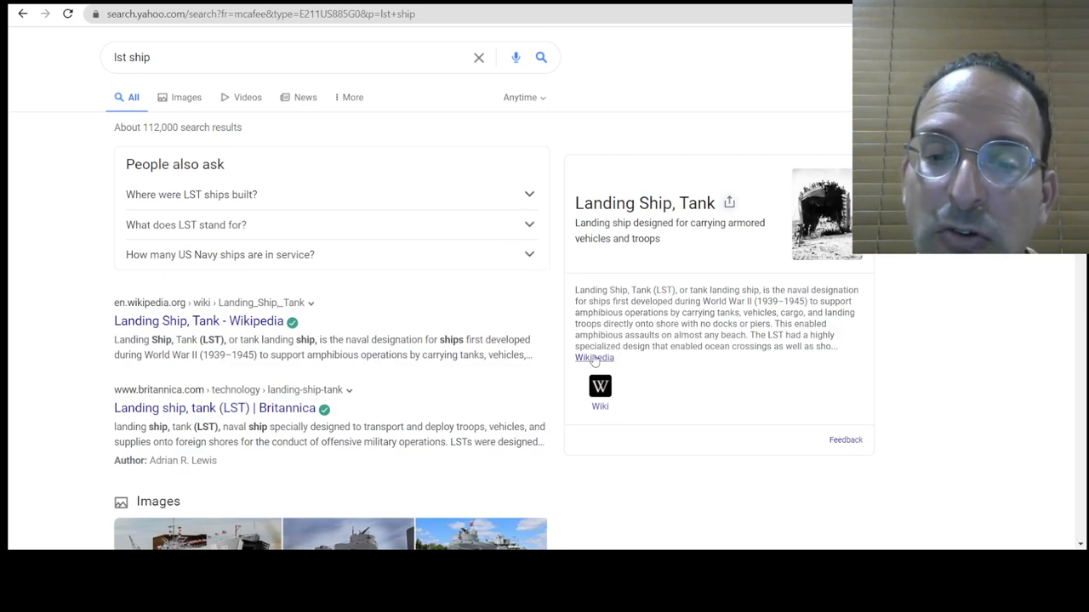
pyautogui.click(197, 320)
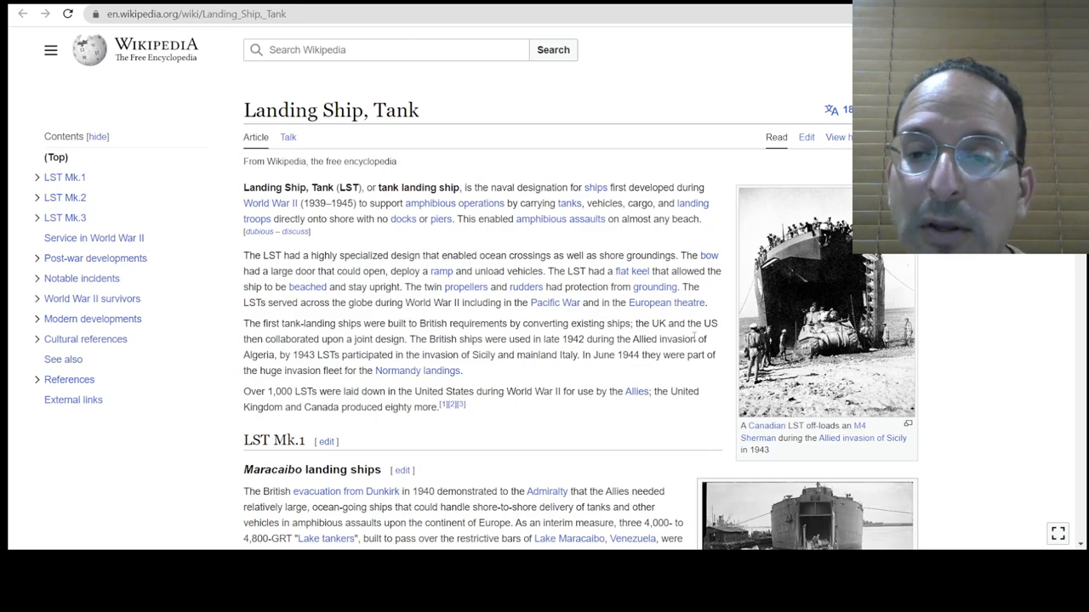
pyautogui.moveTo(718, 340)
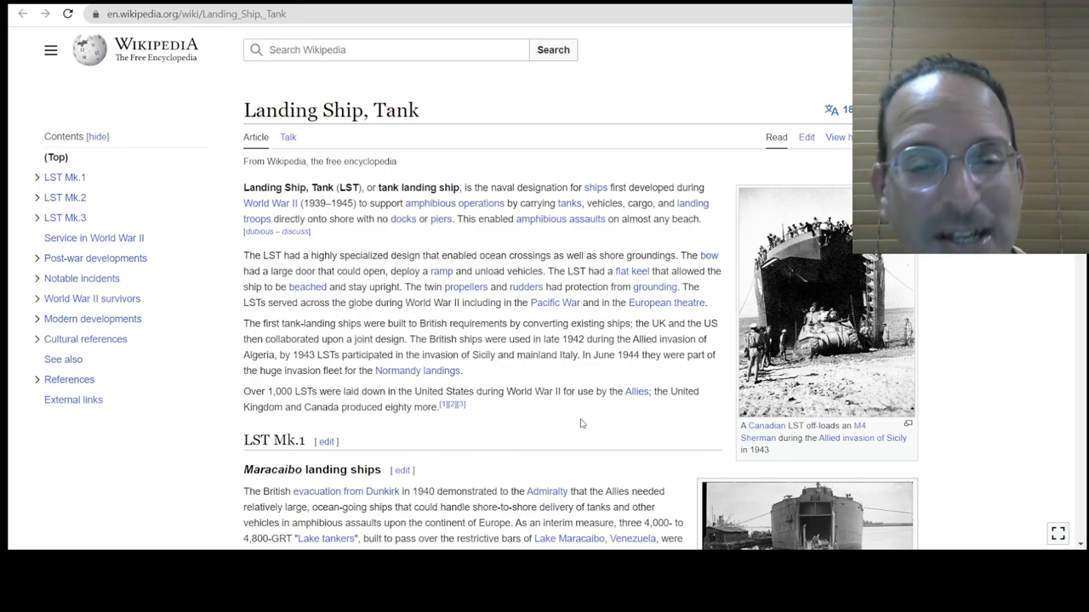
pyautogui.scroll(-3)
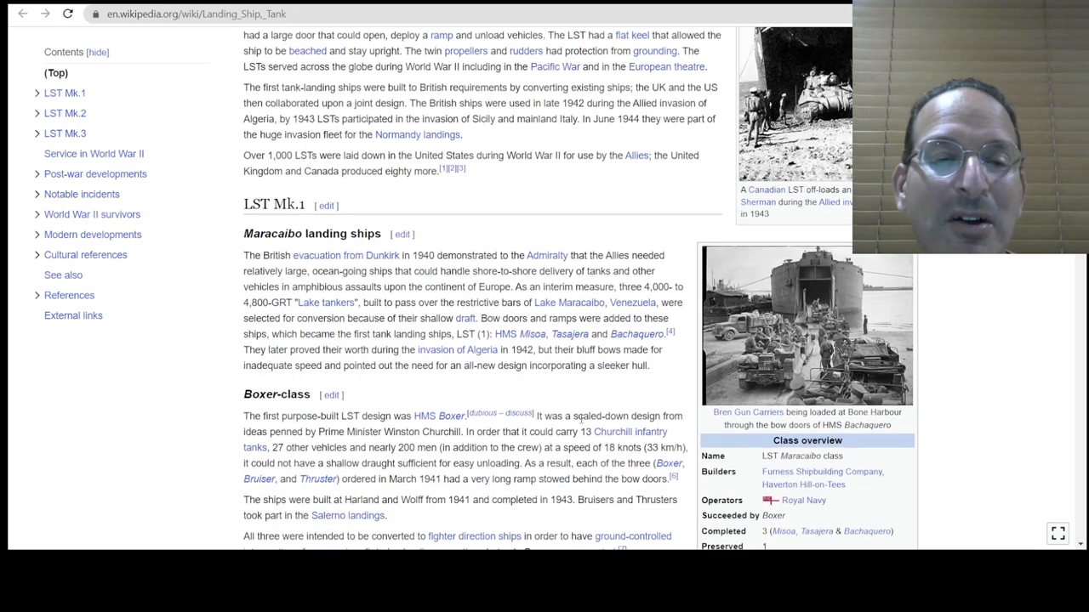
pyautogui.scroll(-3)
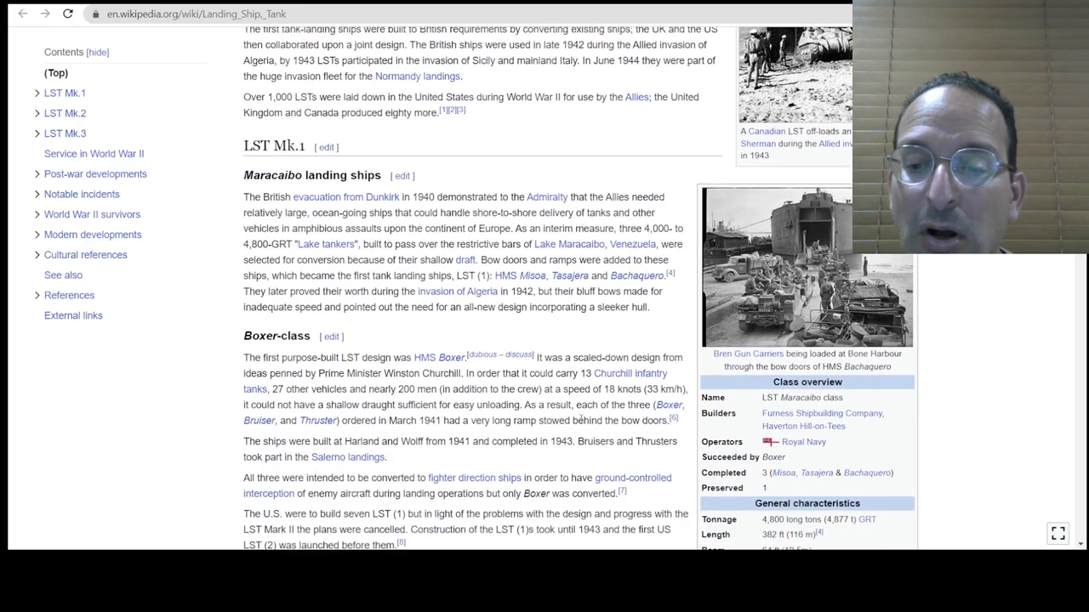
pyautogui.scroll(-3)
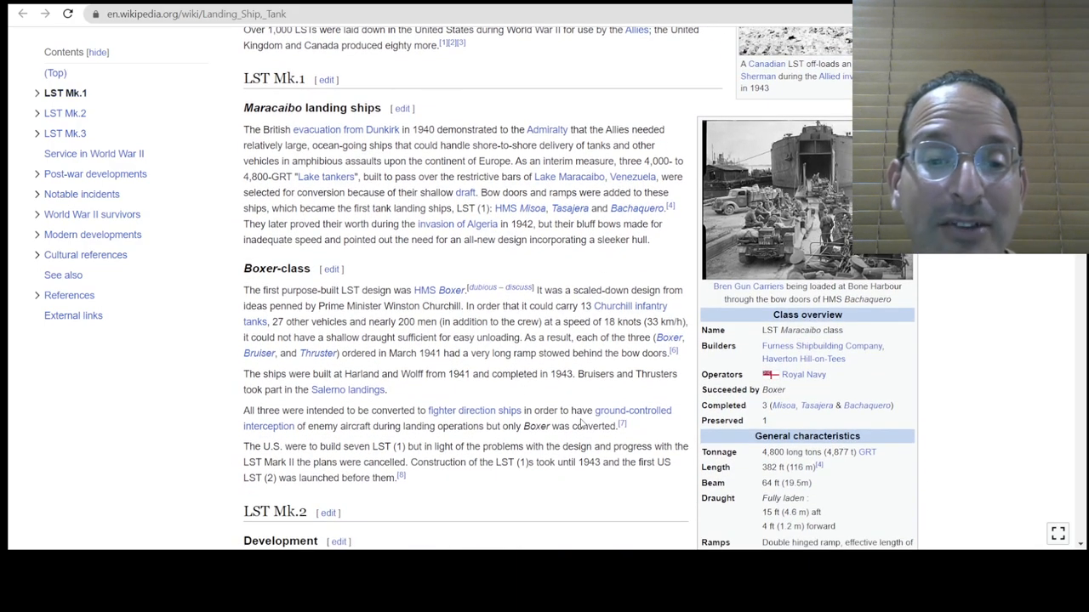
pyautogui.scroll(-3)
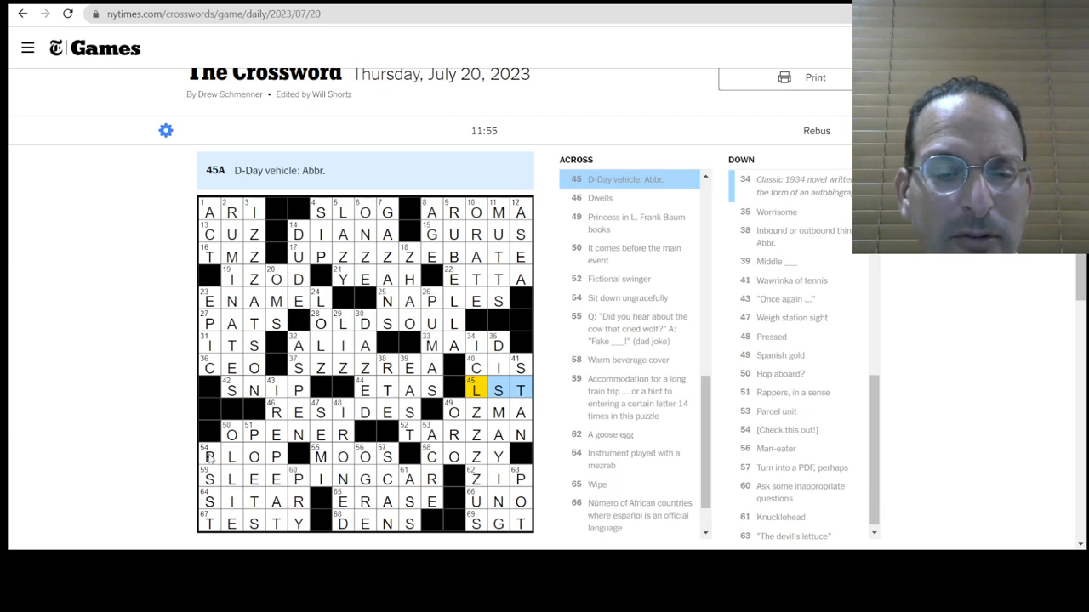
pyautogui.moveTo(147, 405)
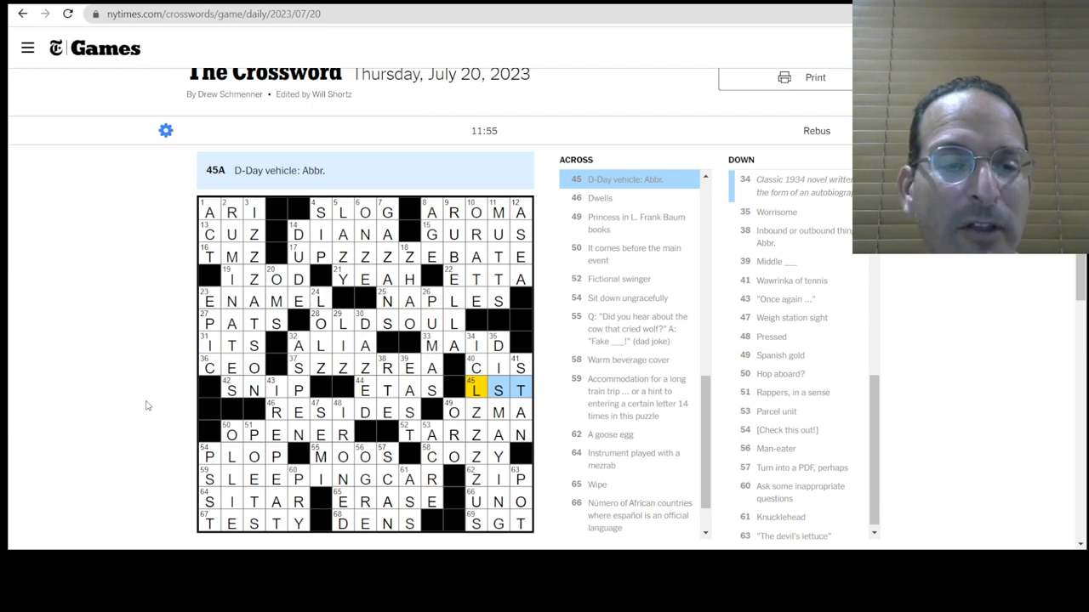
pyautogui.moveTo(213, 347)
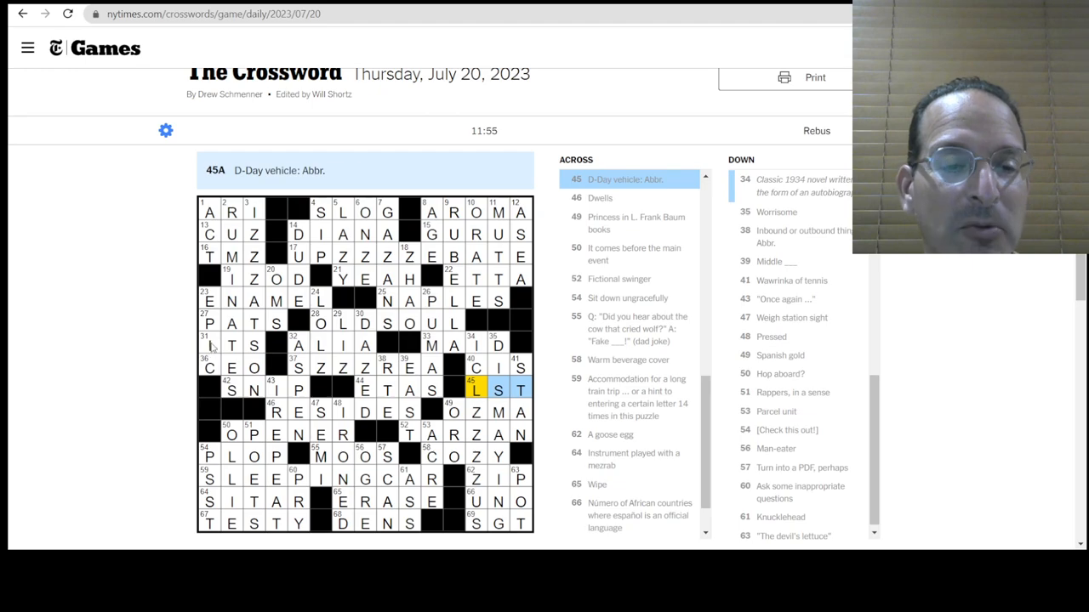
# Step: Return to the Yahoo results page for 'lst ship'
pyautogui.click(208, 343)
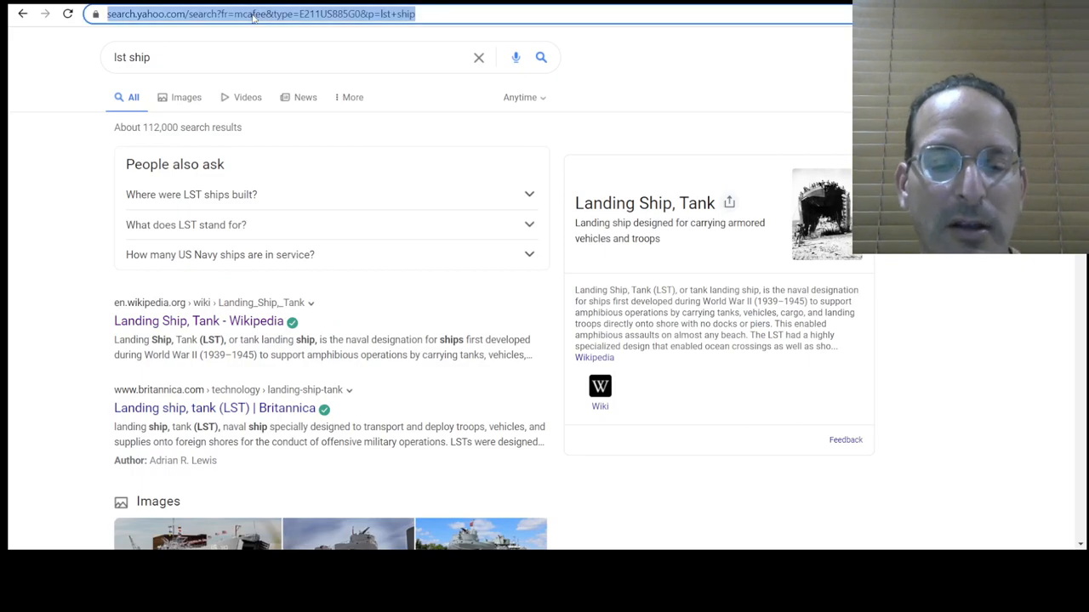
# Step: Search 'what its like' and open the What It's Like Wikipedia result
pyautogui.write('what its like lyrics')
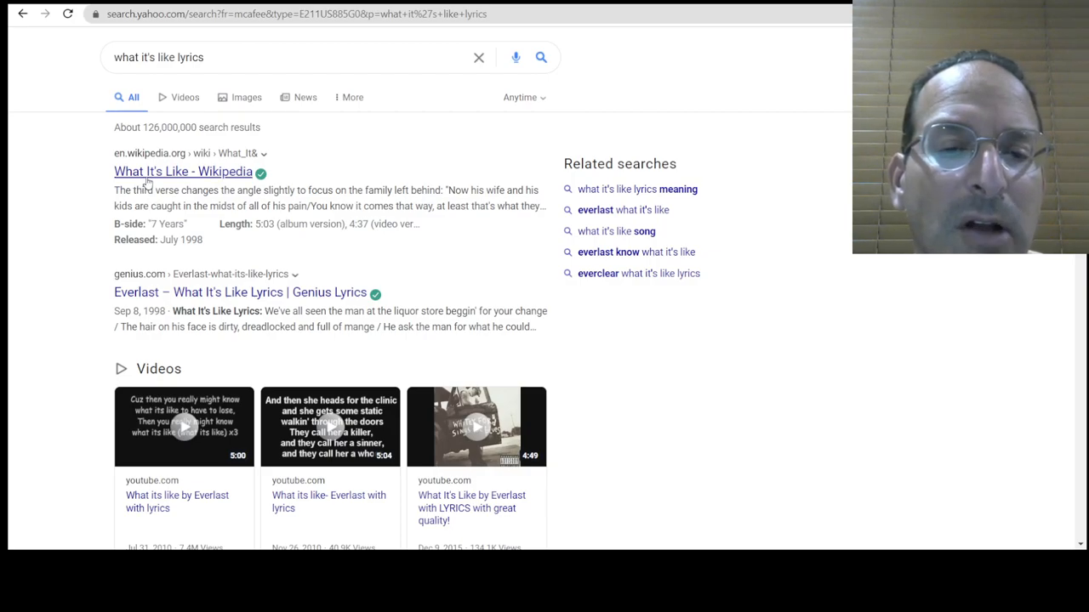
pyautogui.click(184, 170)
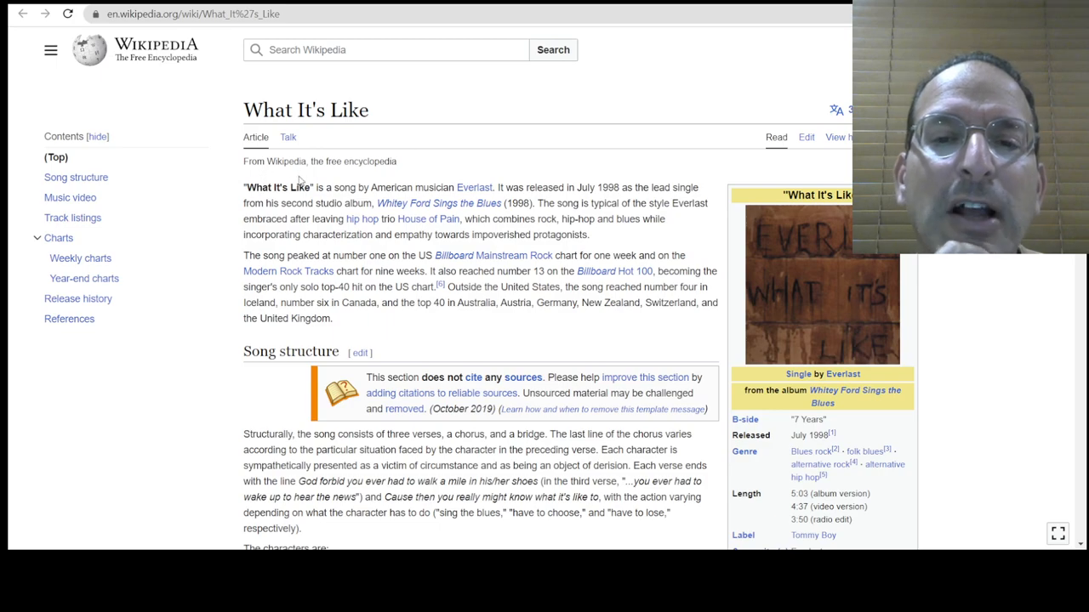
pyautogui.moveTo(350, 221)
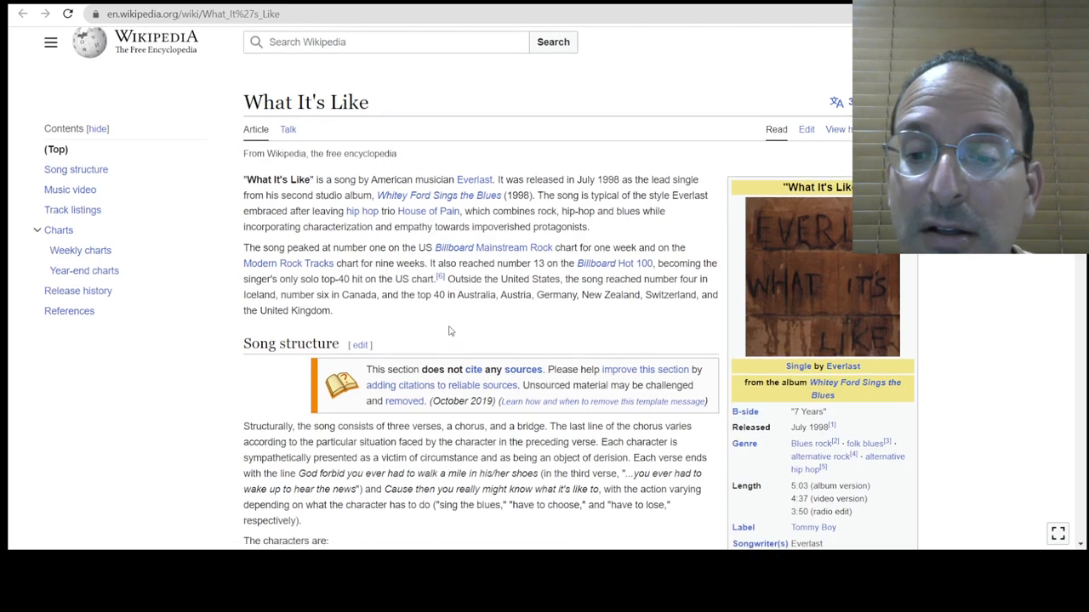
# Step: Read down to the Song structure section describing the three characters
pyautogui.scroll(-3)
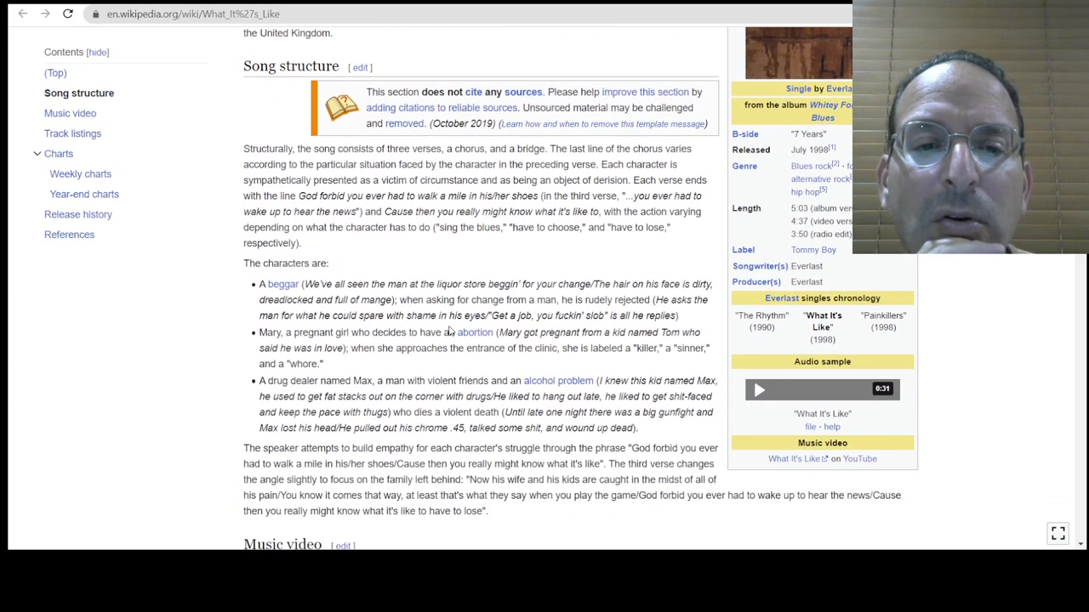
pyautogui.scroll(-3)
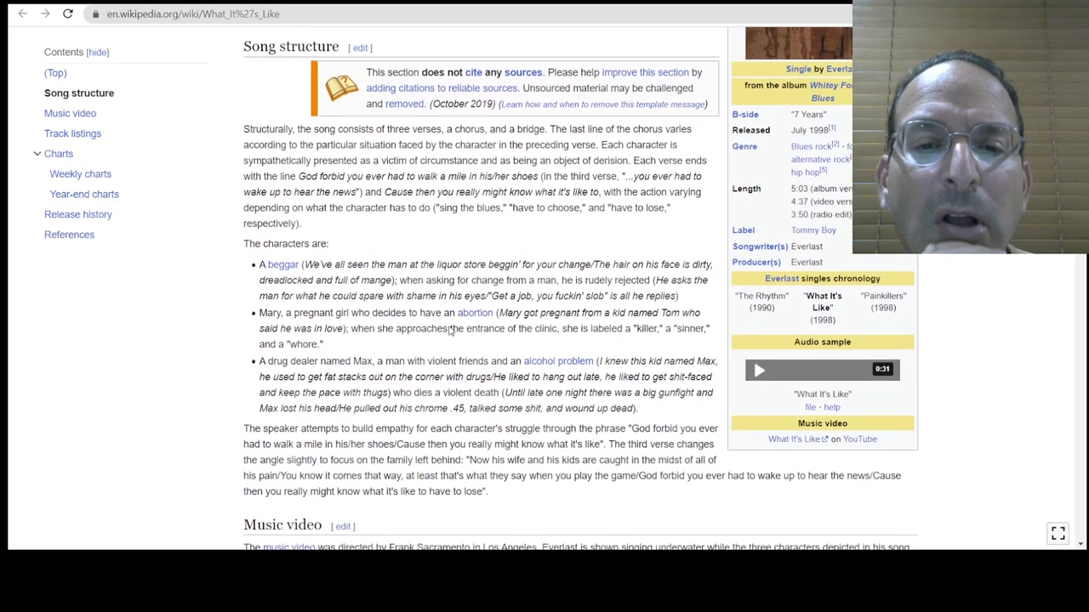
pyautogui.scroll(-3)
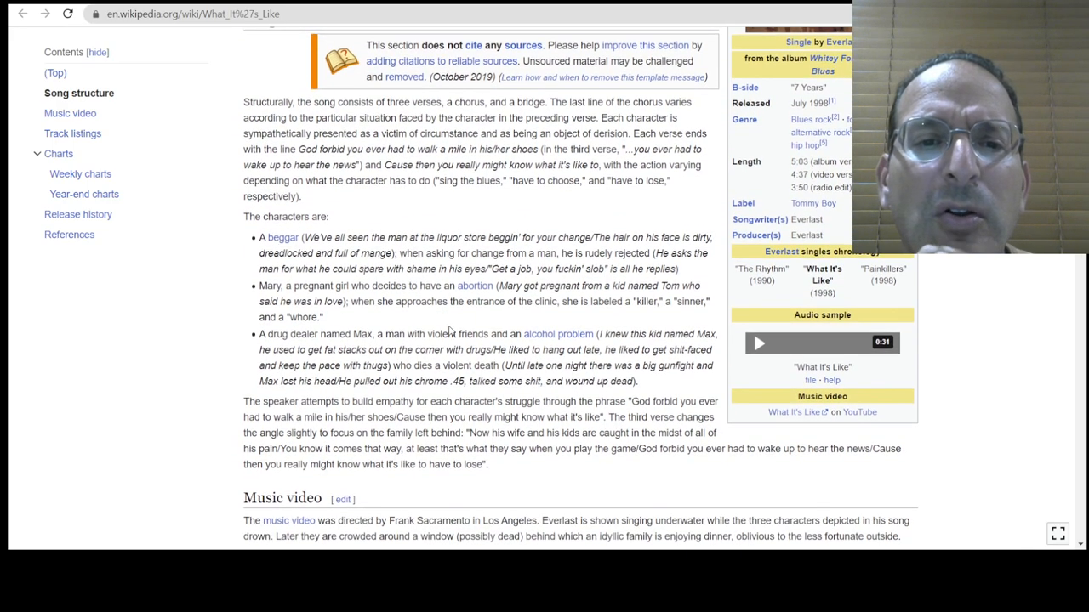
pyautogui.scroll(-3)
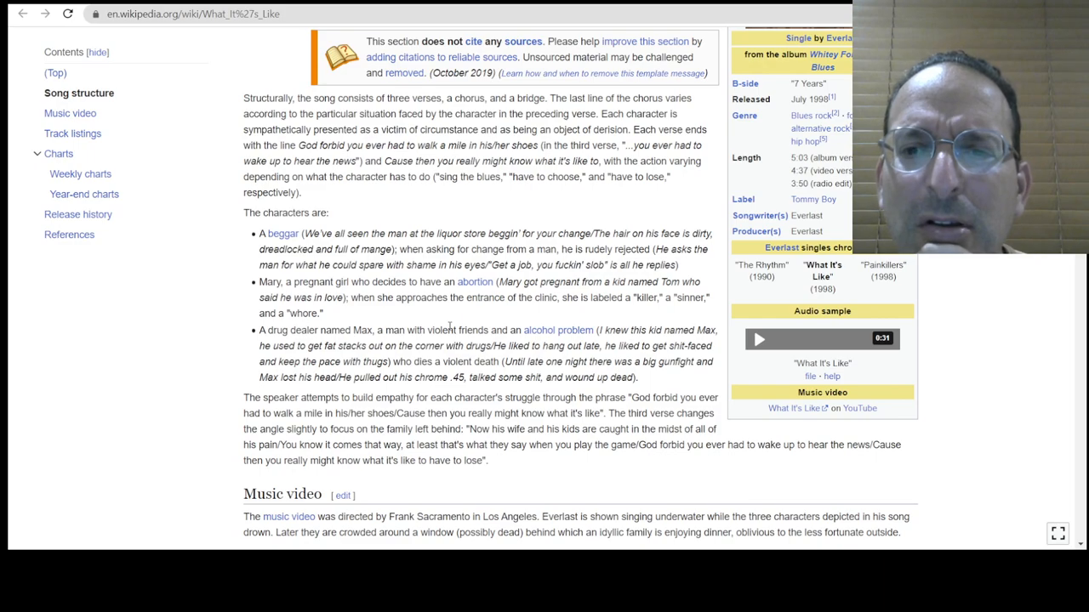
pyautogui.scroll(-3)
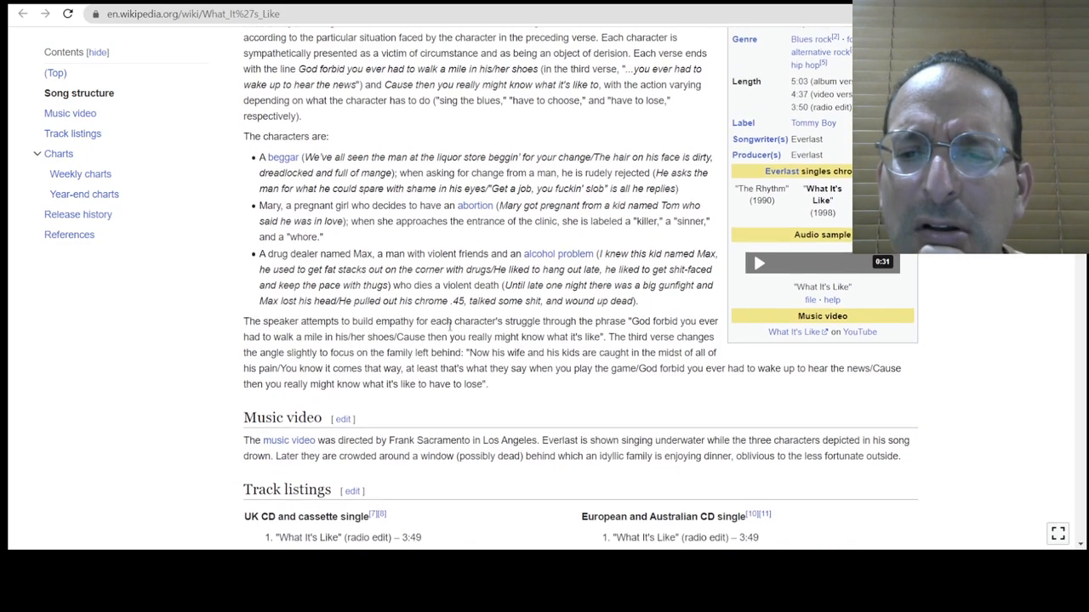
pyautogui.scroll(-3)
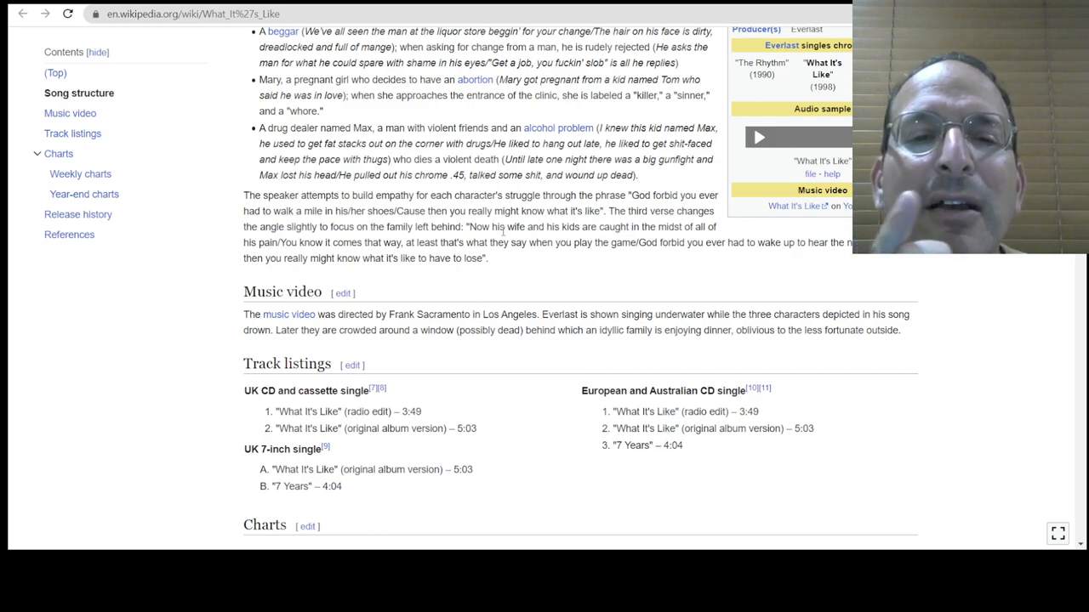
pyautogui.moveTo(544, 255)
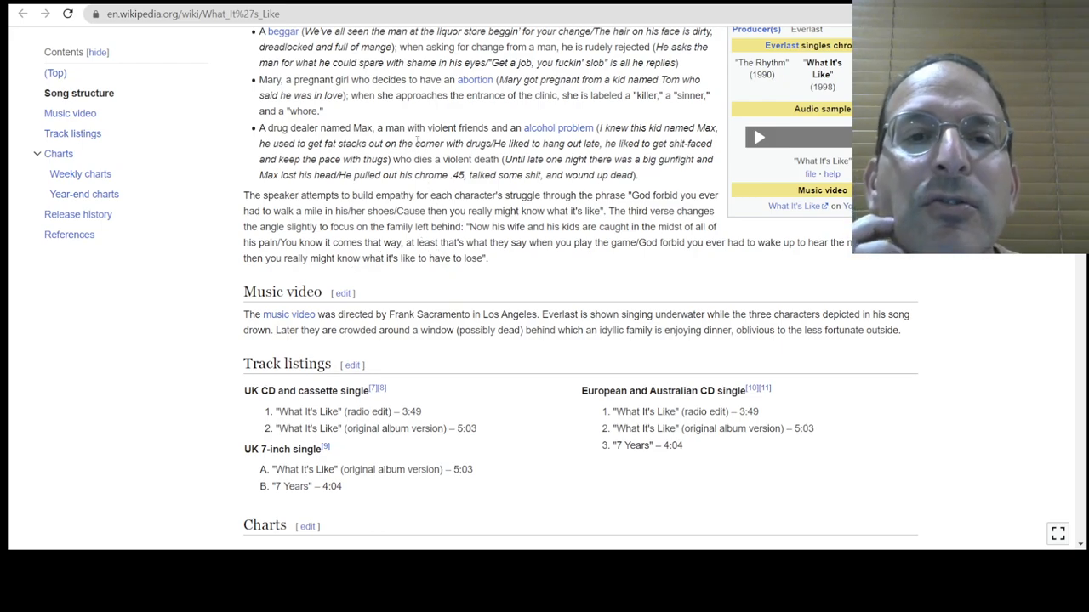
pyautogui.moveTo(451, 238)
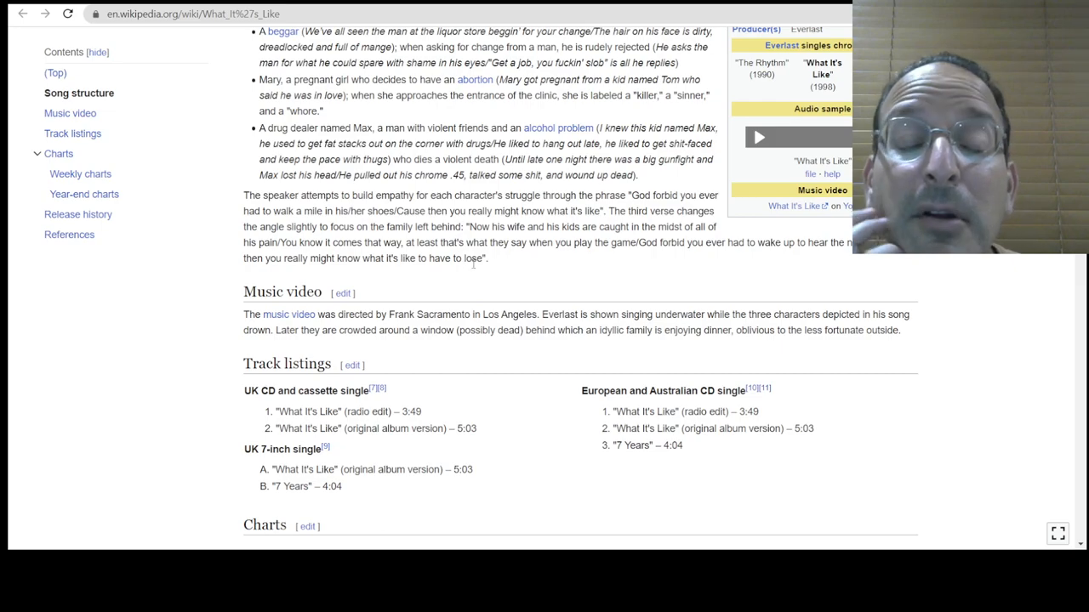
pyautogui.scroll(-3)
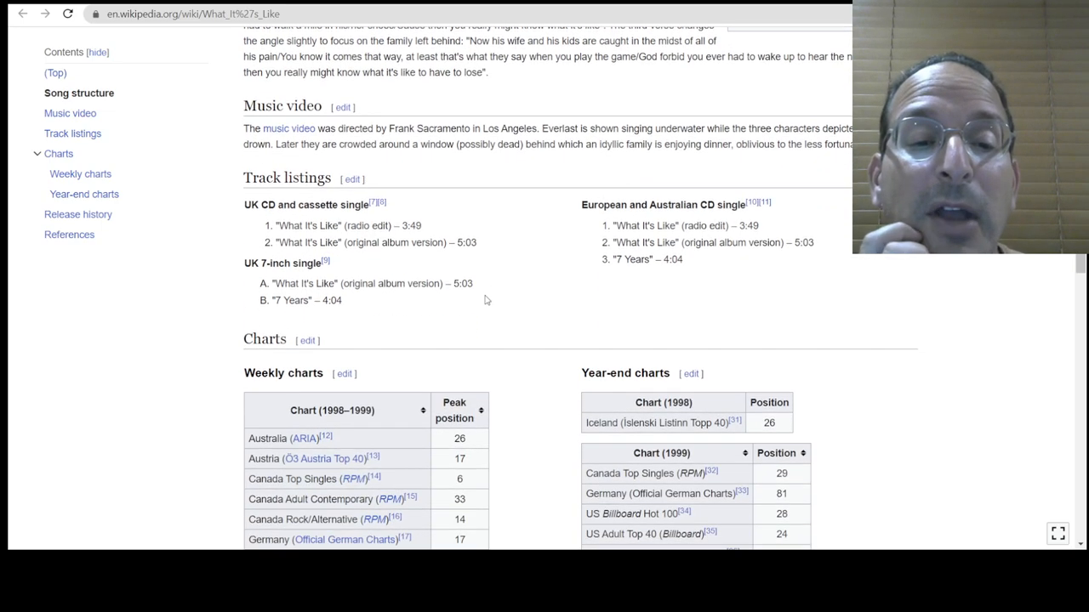
pyautogui.scroll(3)
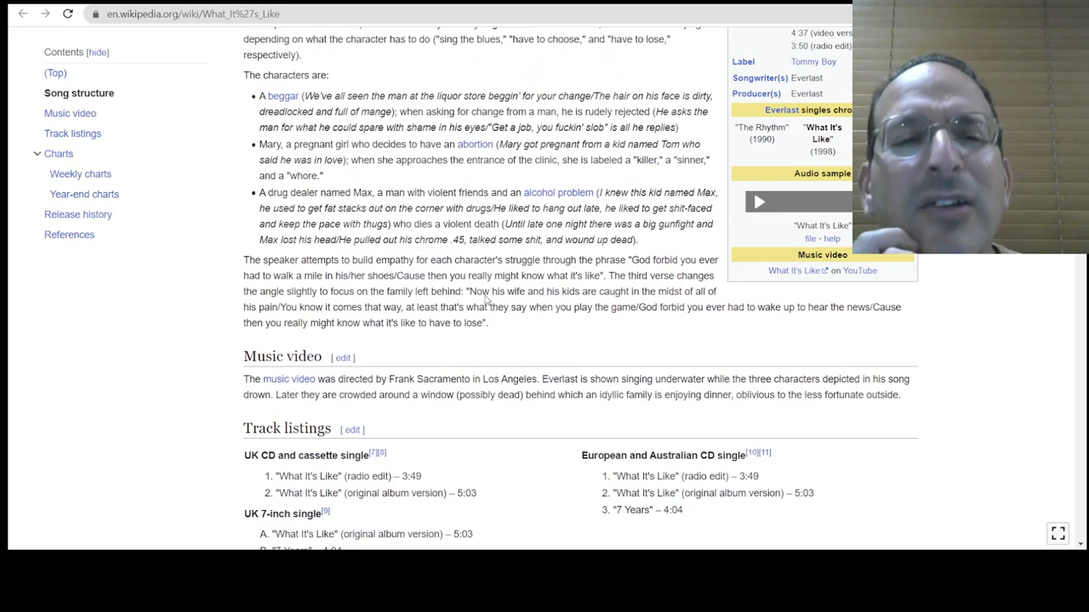
pyautogui.scroll(-3)
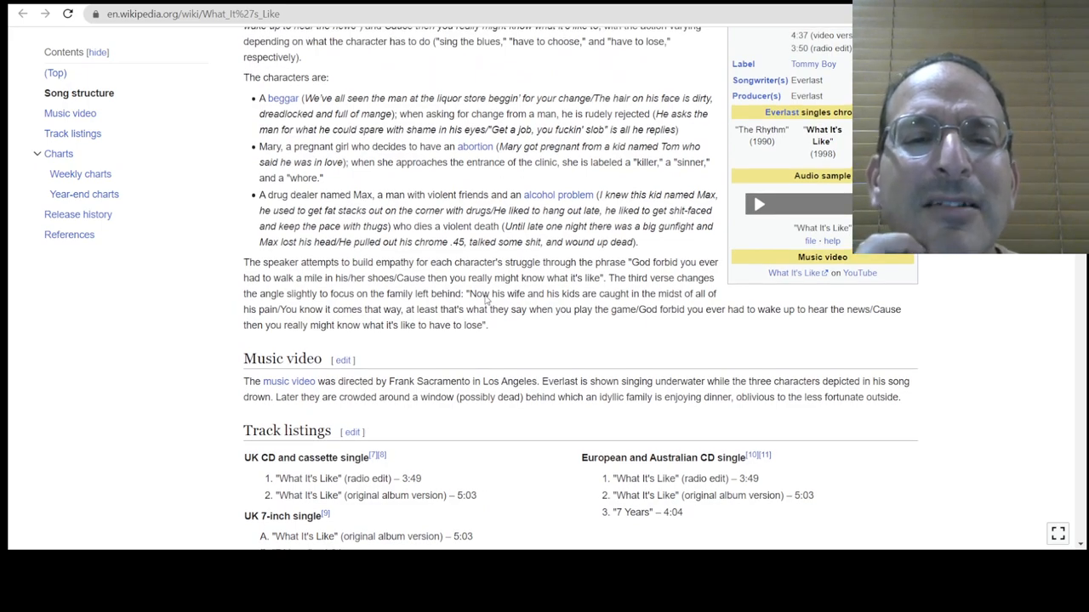